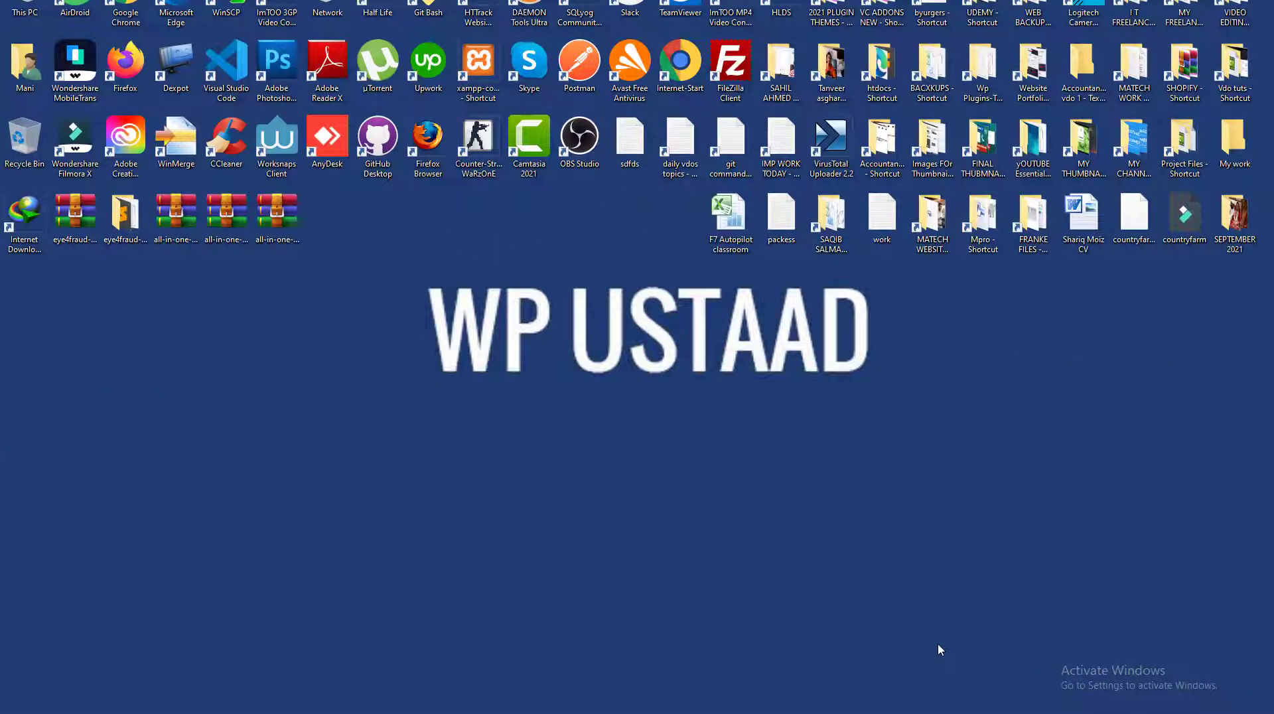
mouse_move(682, 528)
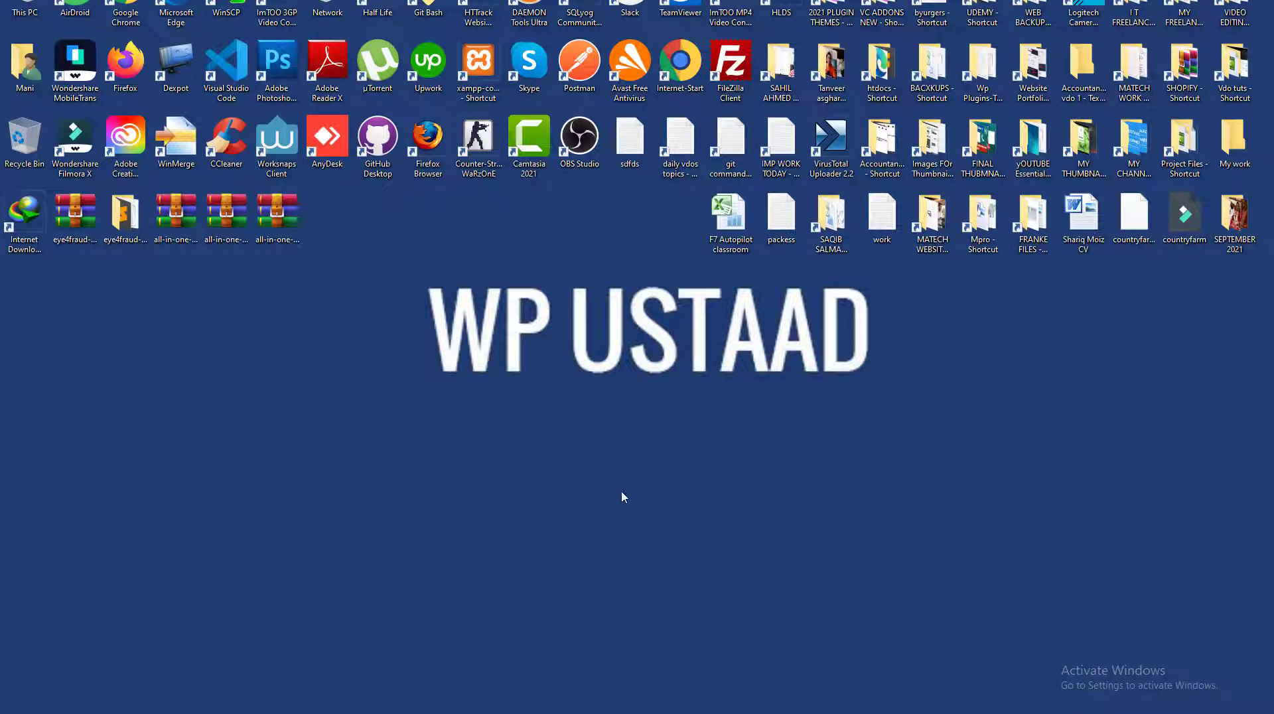
mouse_move(490, 673)
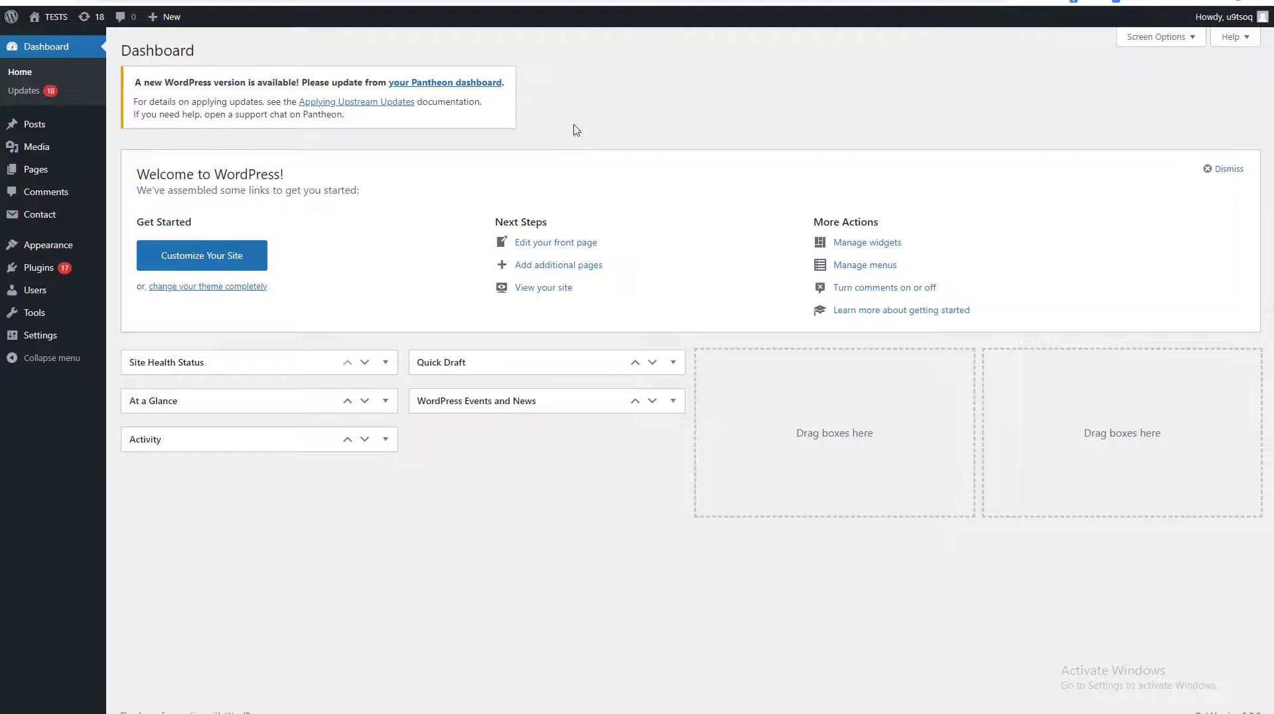
mouse_move(585, 130)
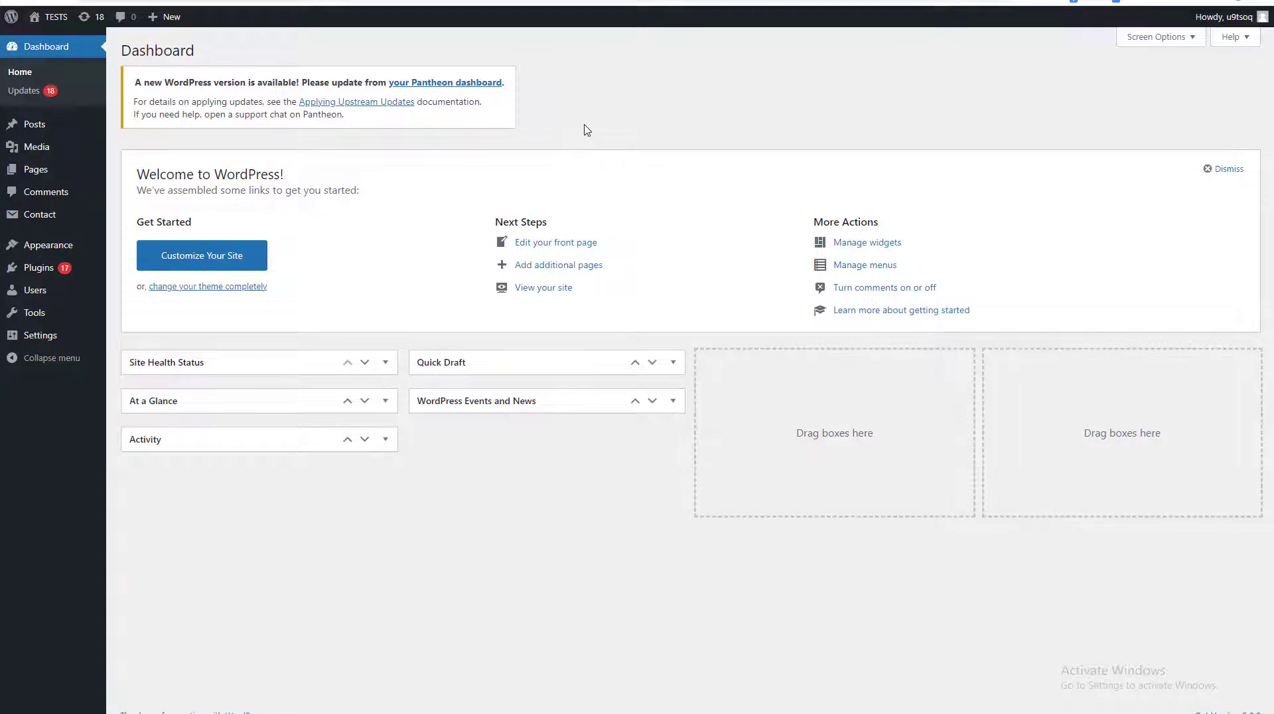
mouse_move(47, 244)
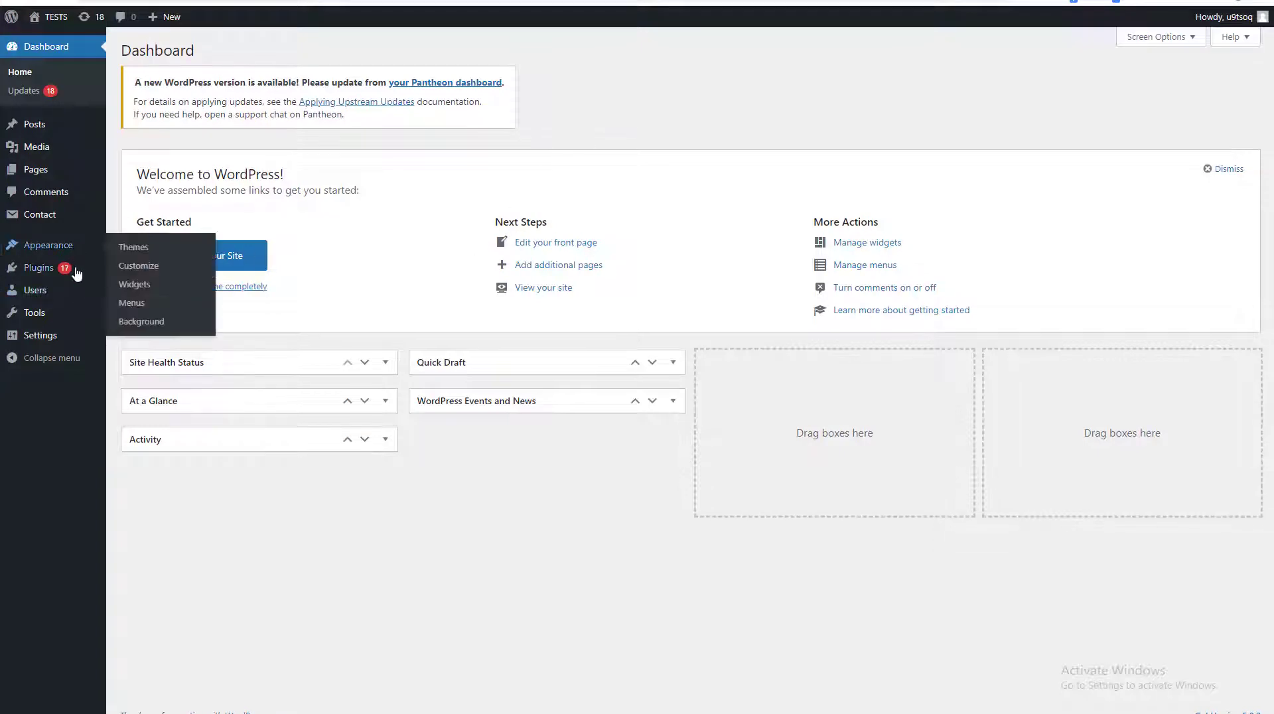
mouse_move(341, 309)
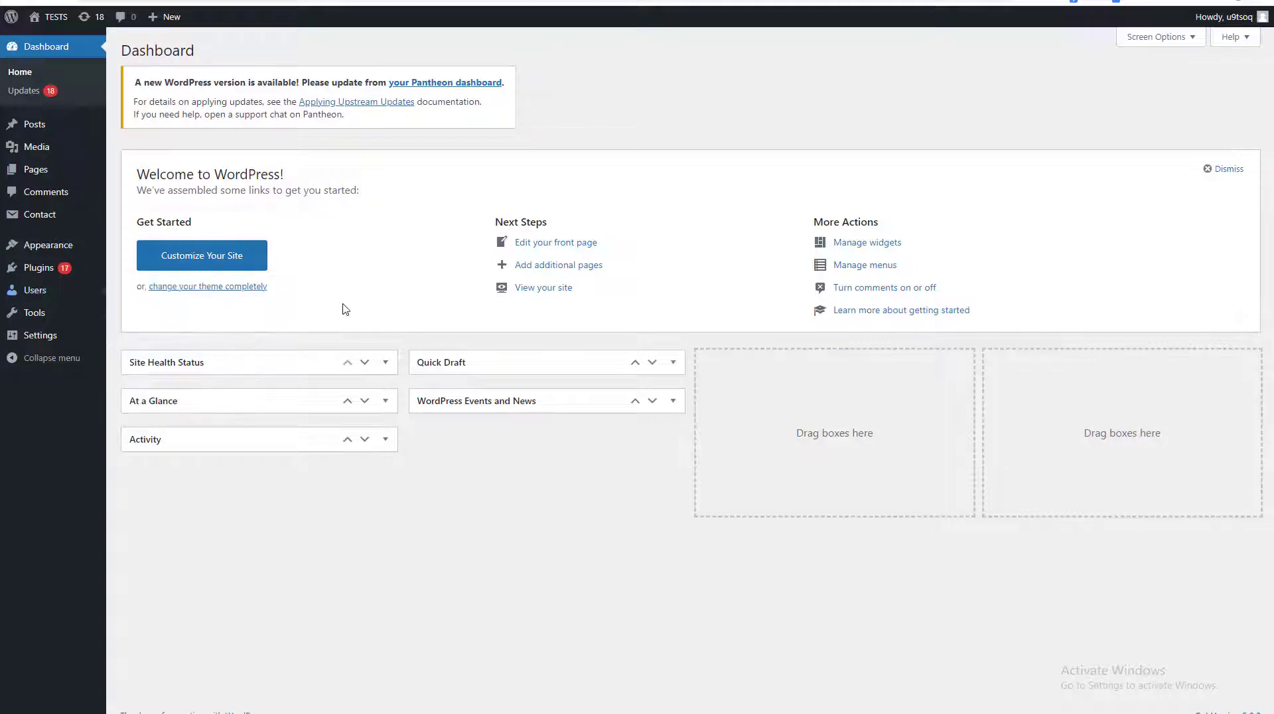
Step: Search Add New plugins for 'frontend registration', then return to the dashboard
left_click(26, 287)
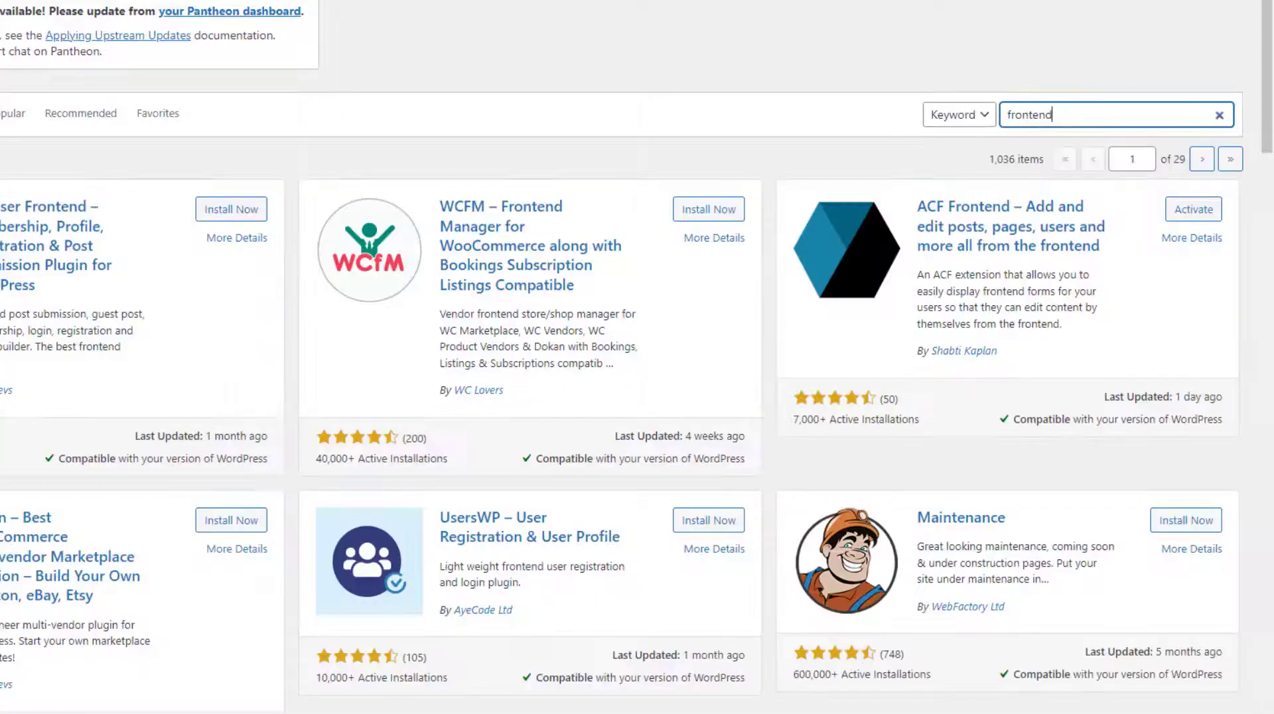
type("registration")
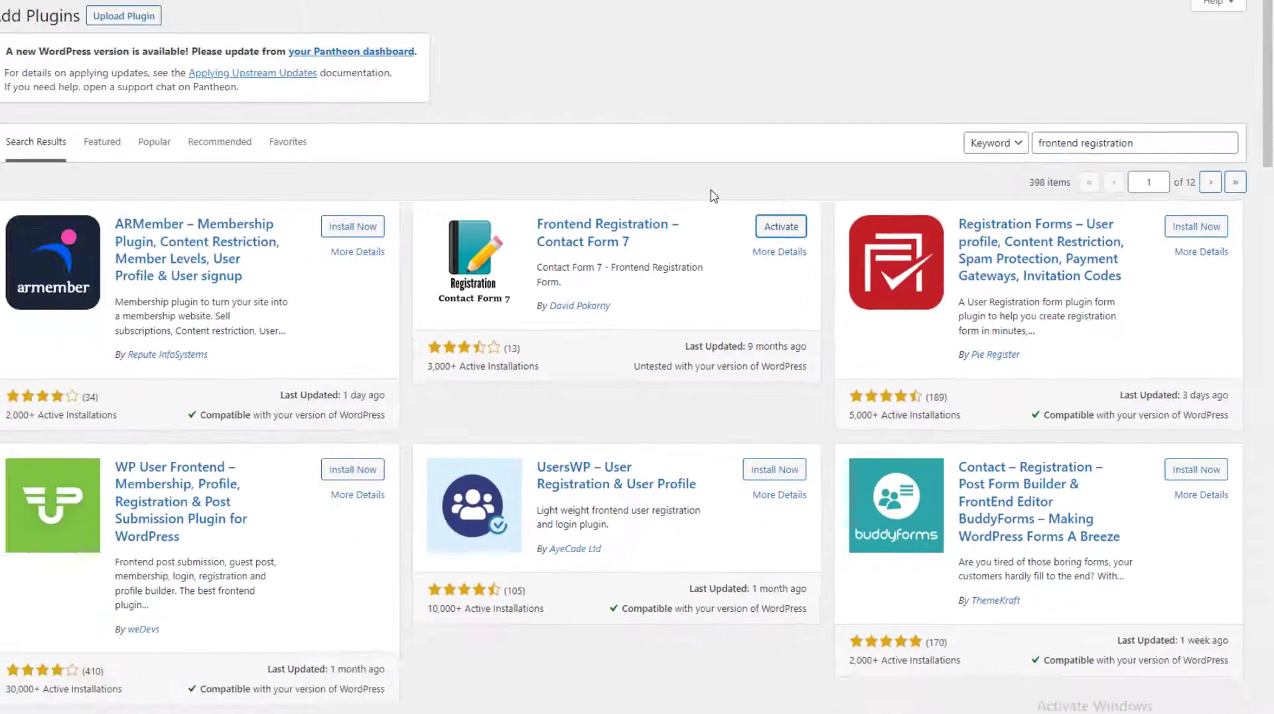
left_click(780, 226)
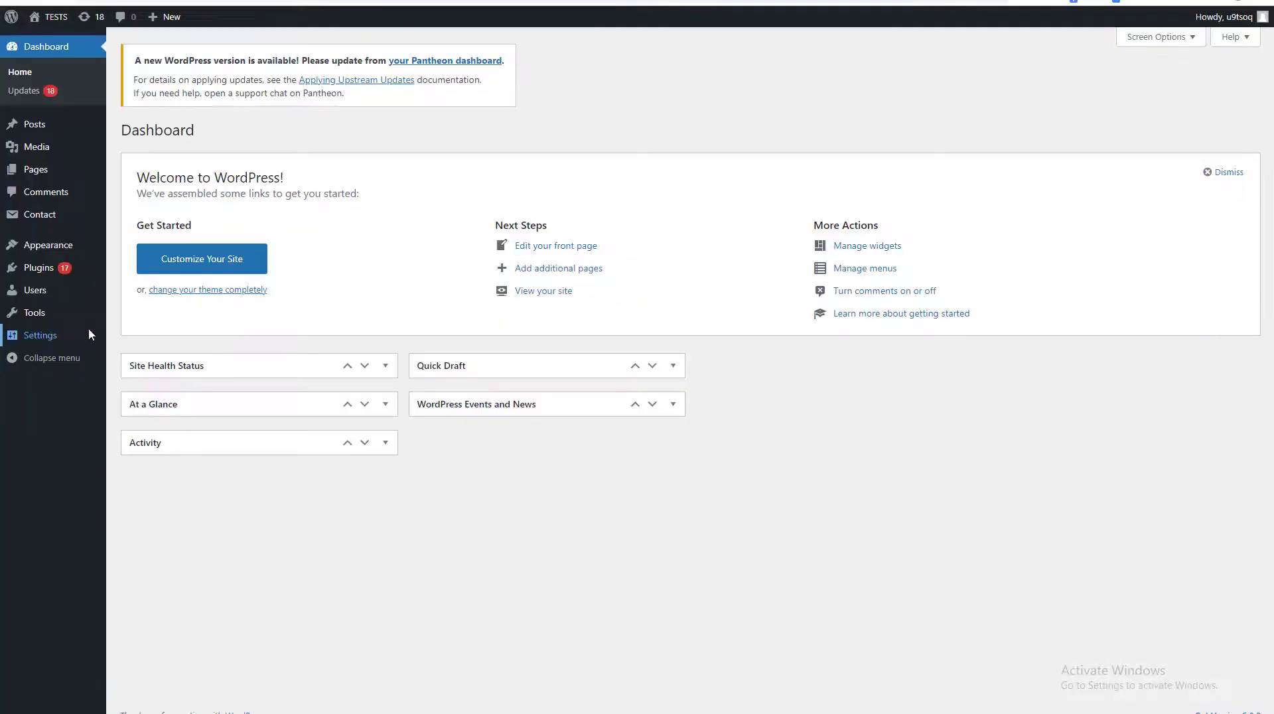
mouse_move(39, 213)
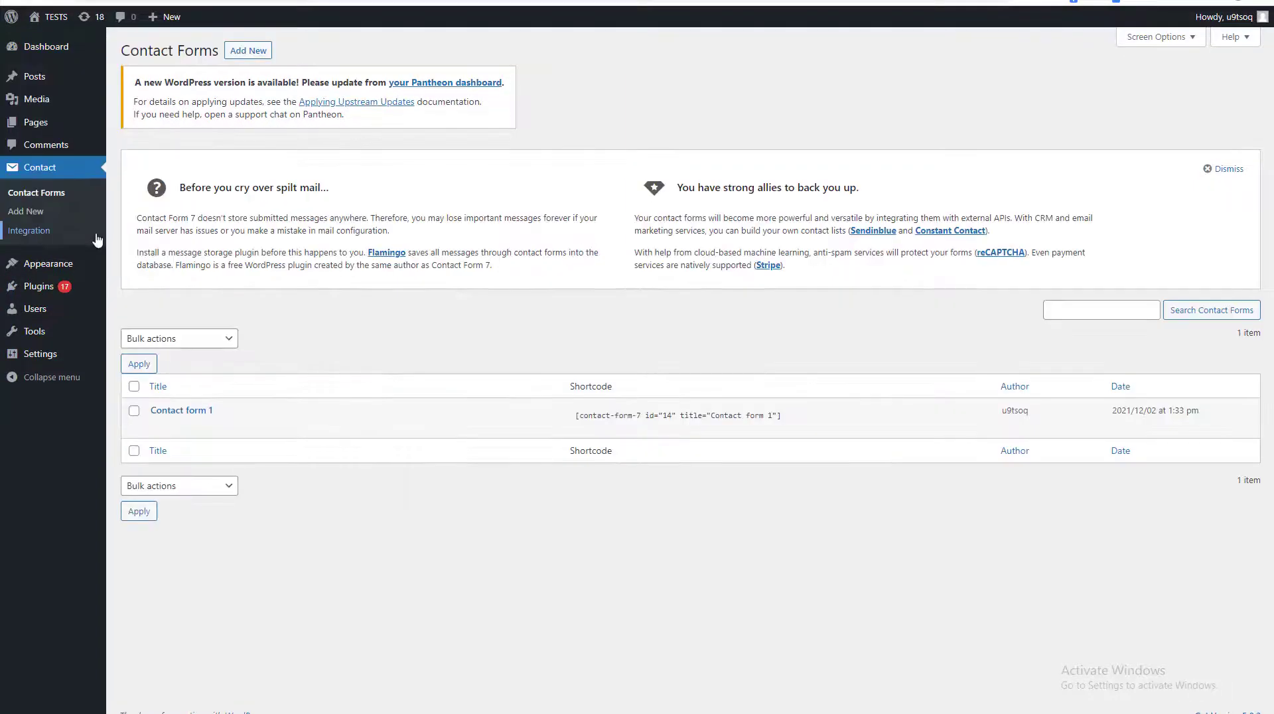
mouse_move(181, 410)
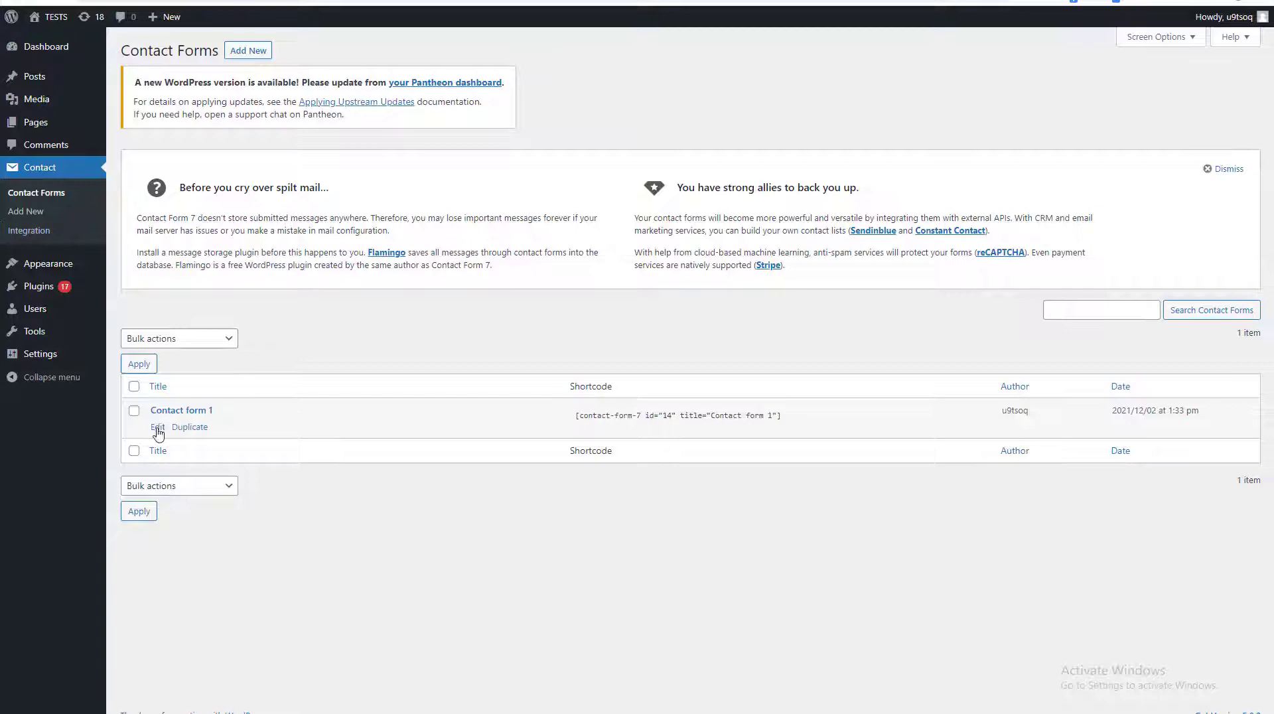
Step: Edit Contact form 1 and show its Registration Settings
left_click(157, 428)
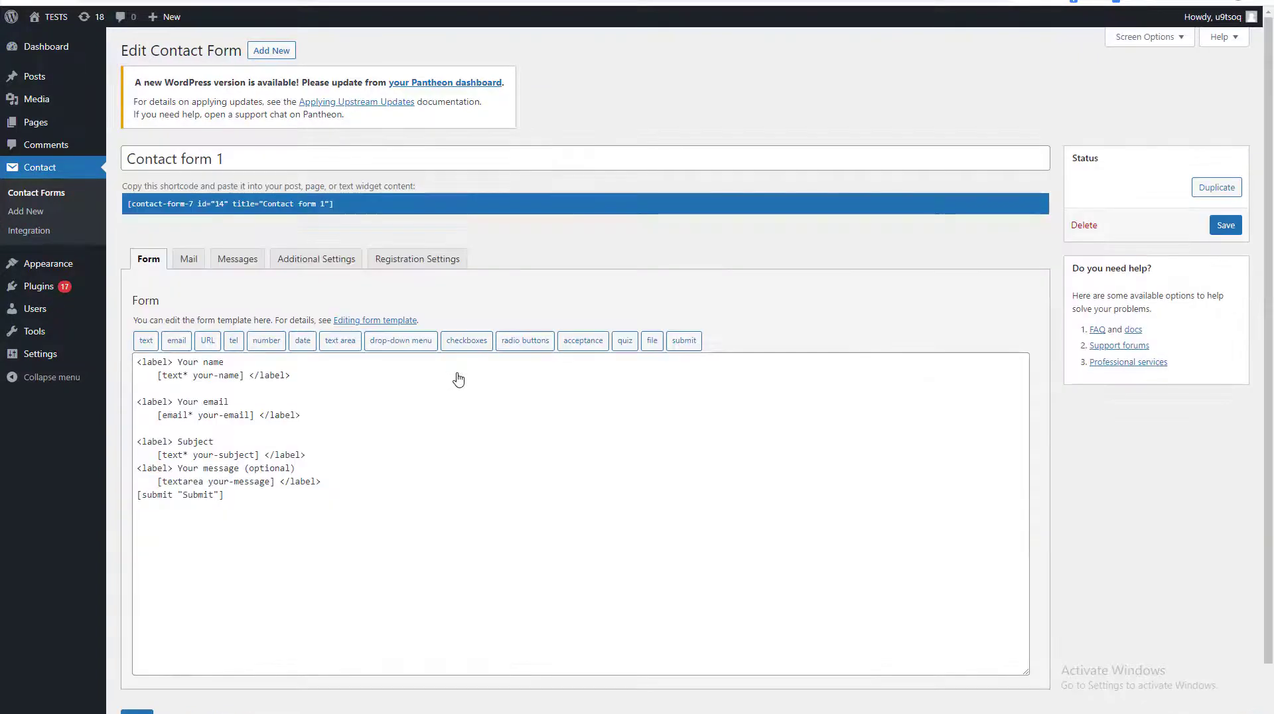
left_click(416, 259)
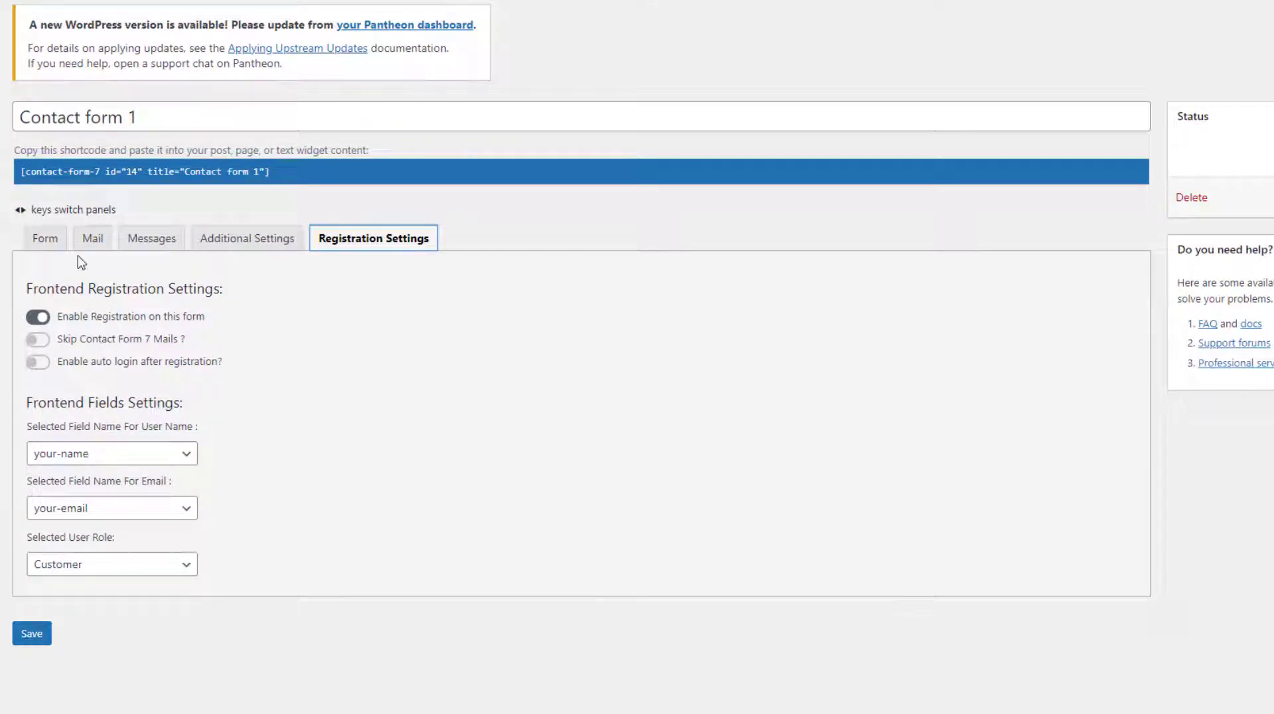
Step: In the form template add closing </label> tags and delete the Subject field lines
left_click(45, 237)
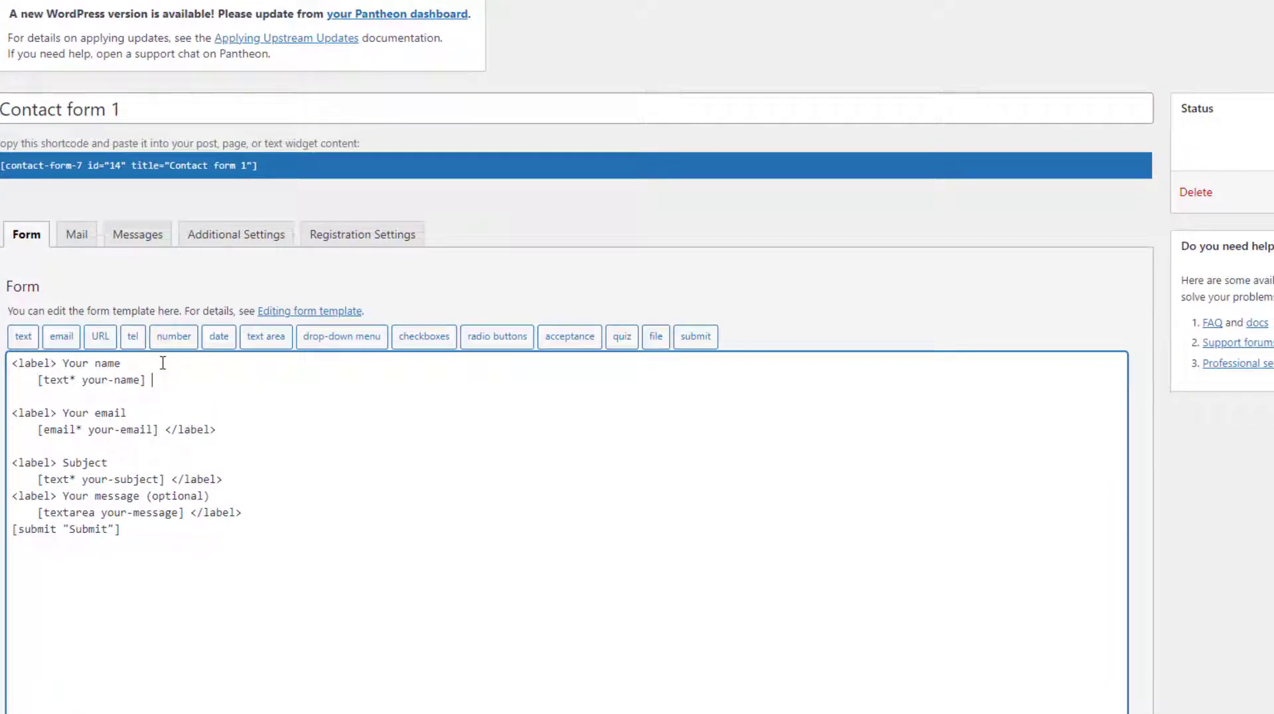
type("</label>")
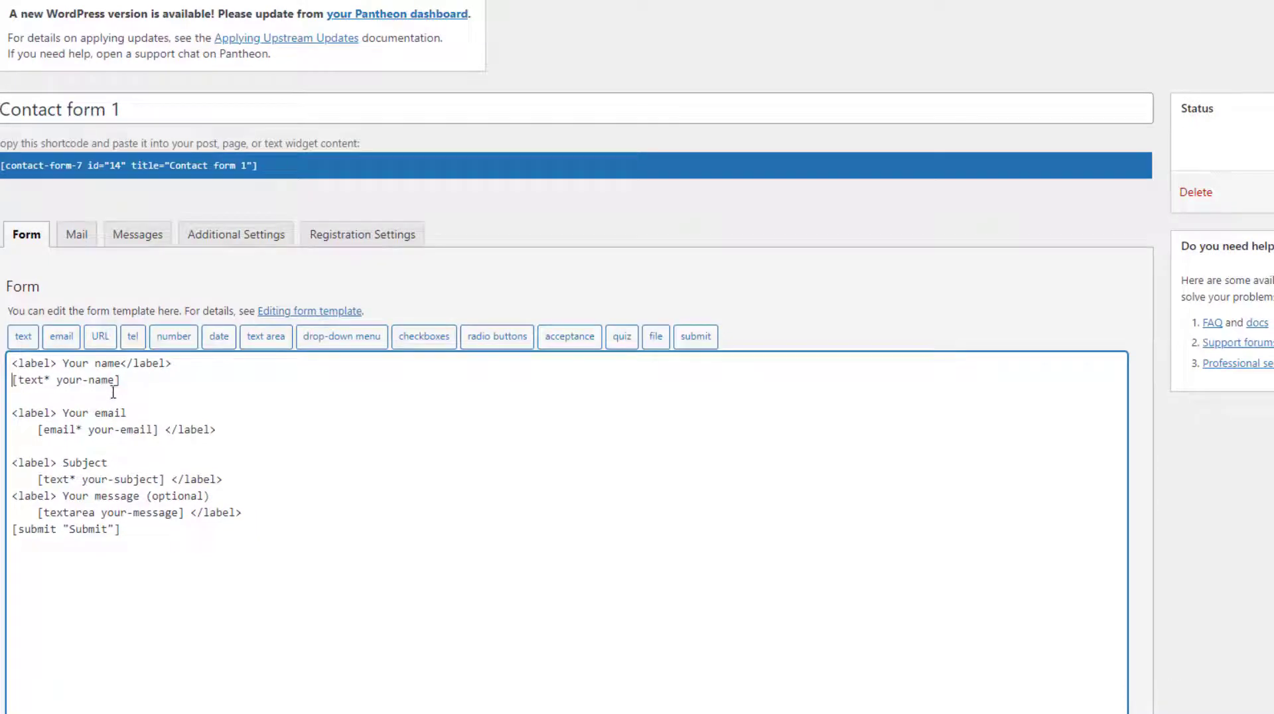
double_click(189, 430)
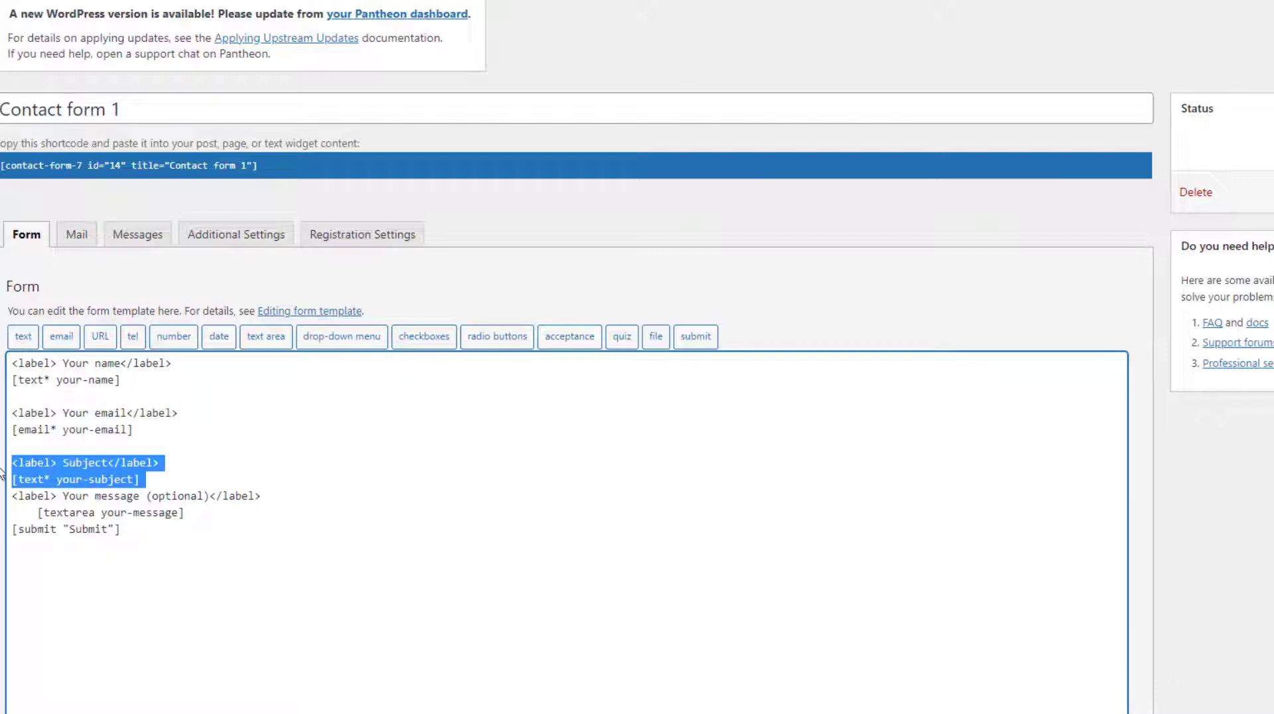
key("Delete")
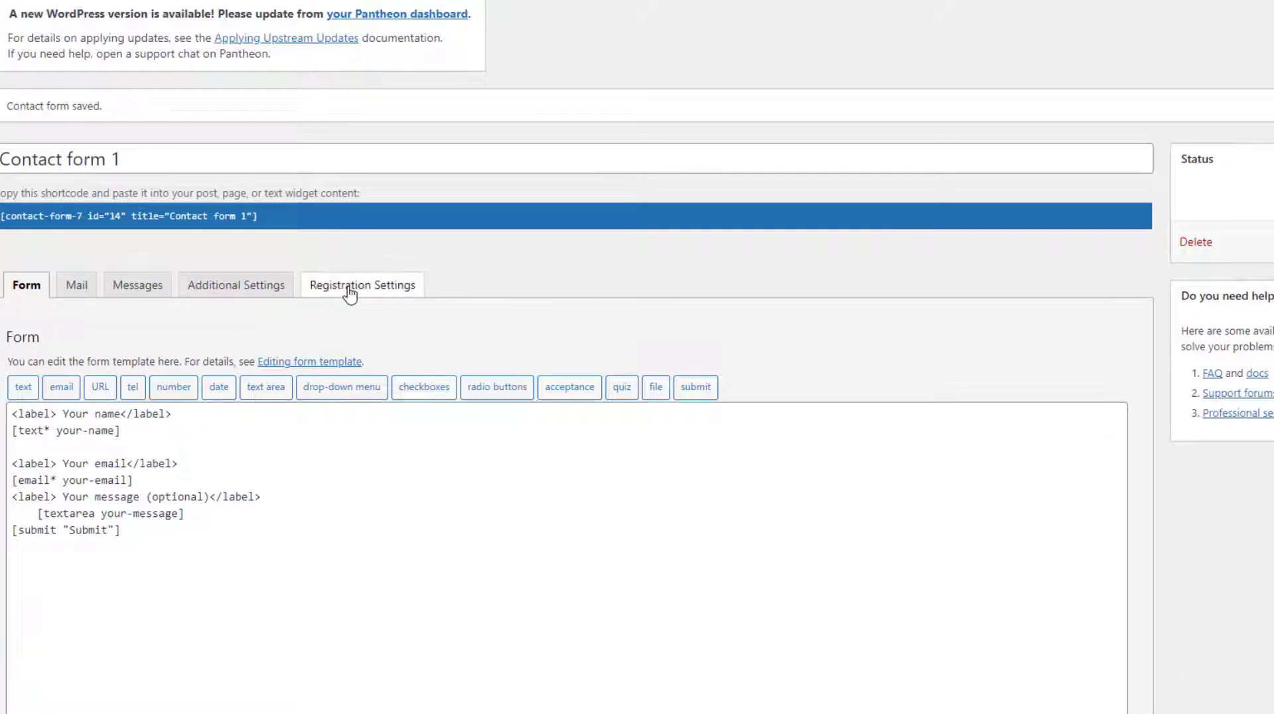
Step: Map your-name, your-email and the Customer role in Registration Settings and save, then view the Sample Page
left_click(364, 284)
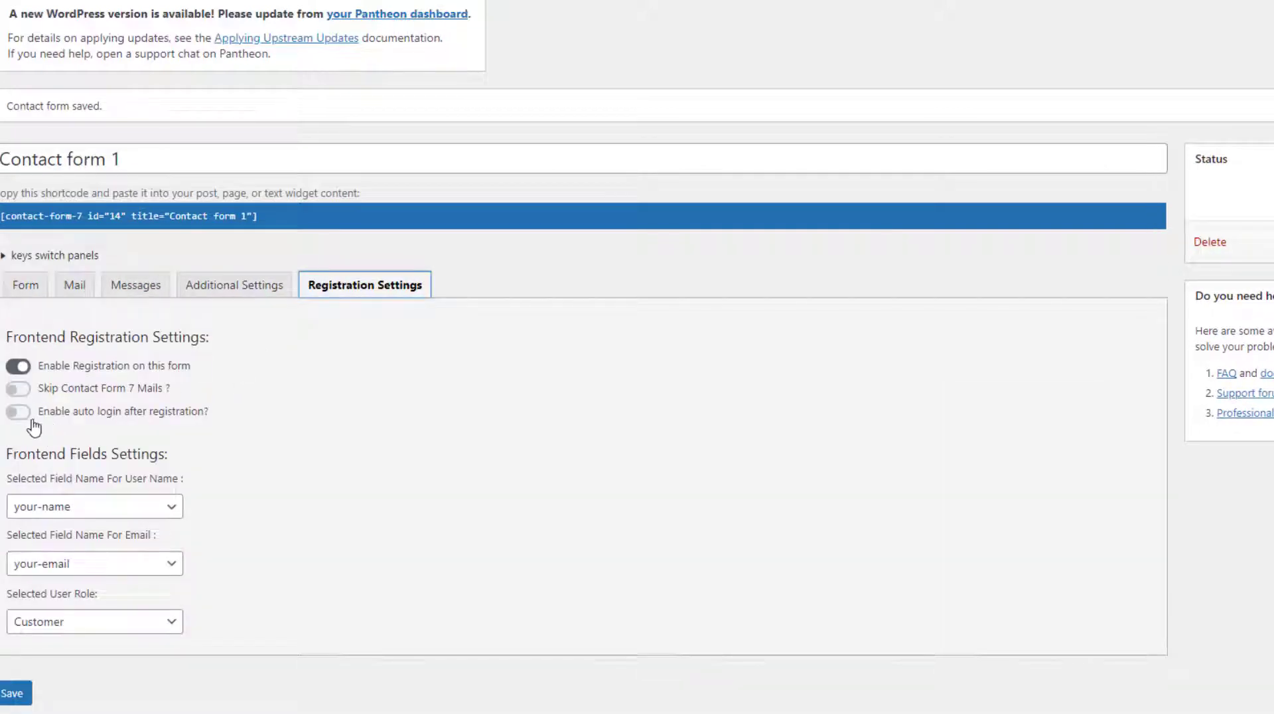
mouse_move(179, 428)
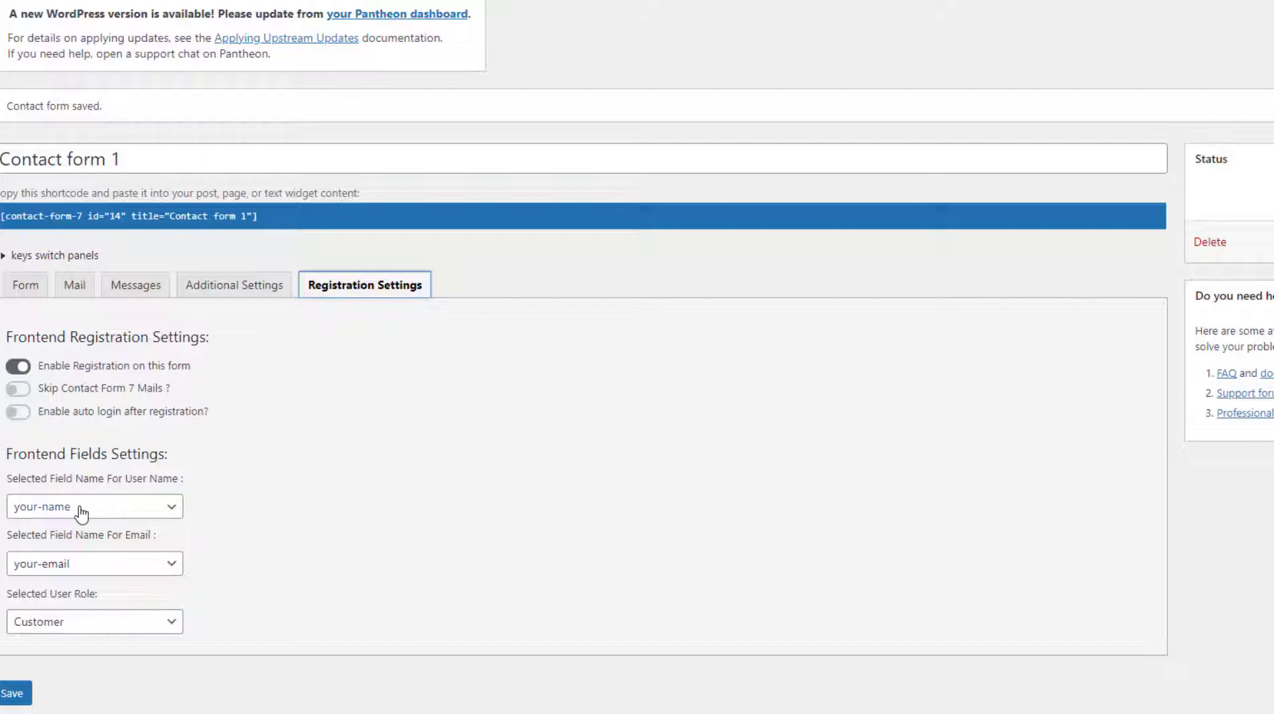
left_click(93, 505)
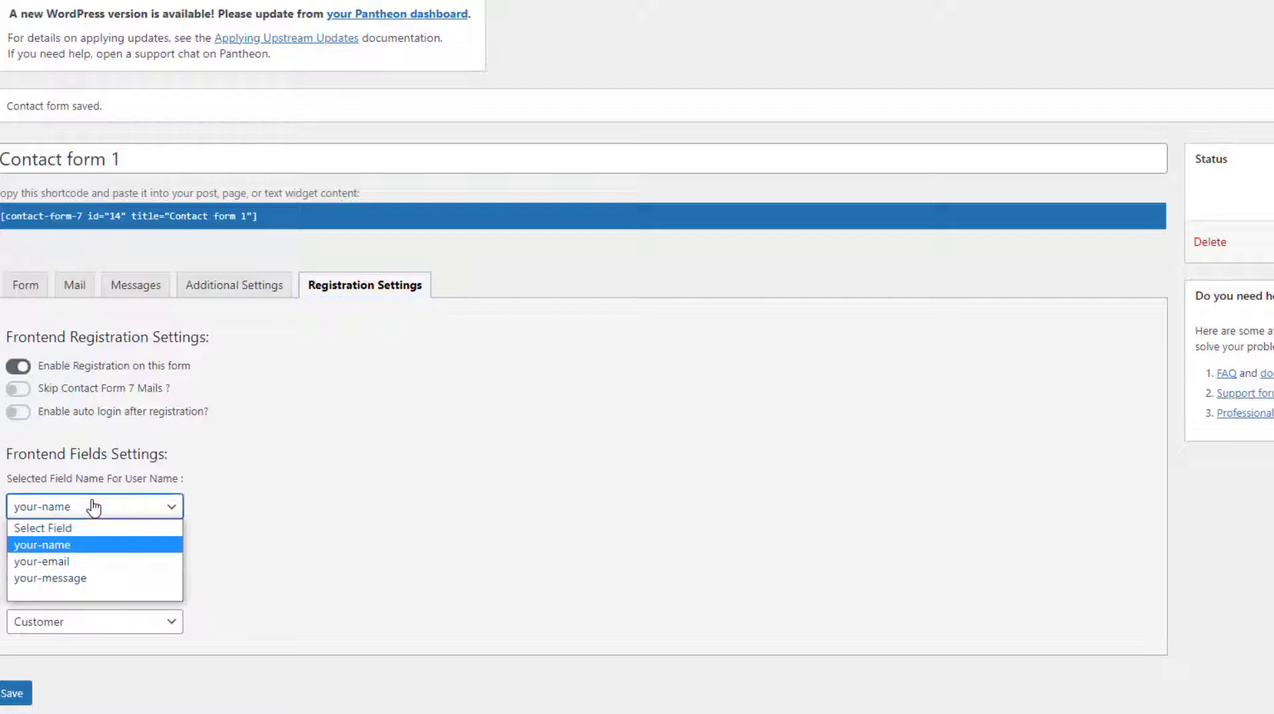
left_click(41, 544)
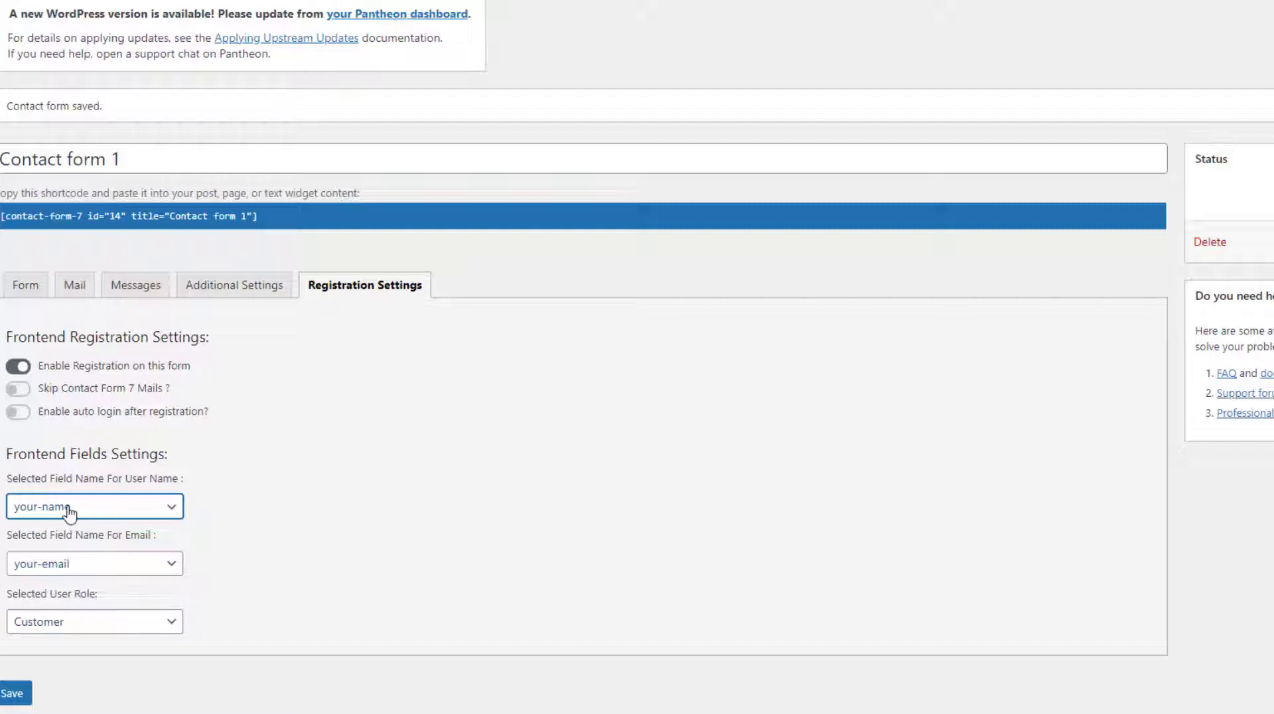
left_click(93, 506)
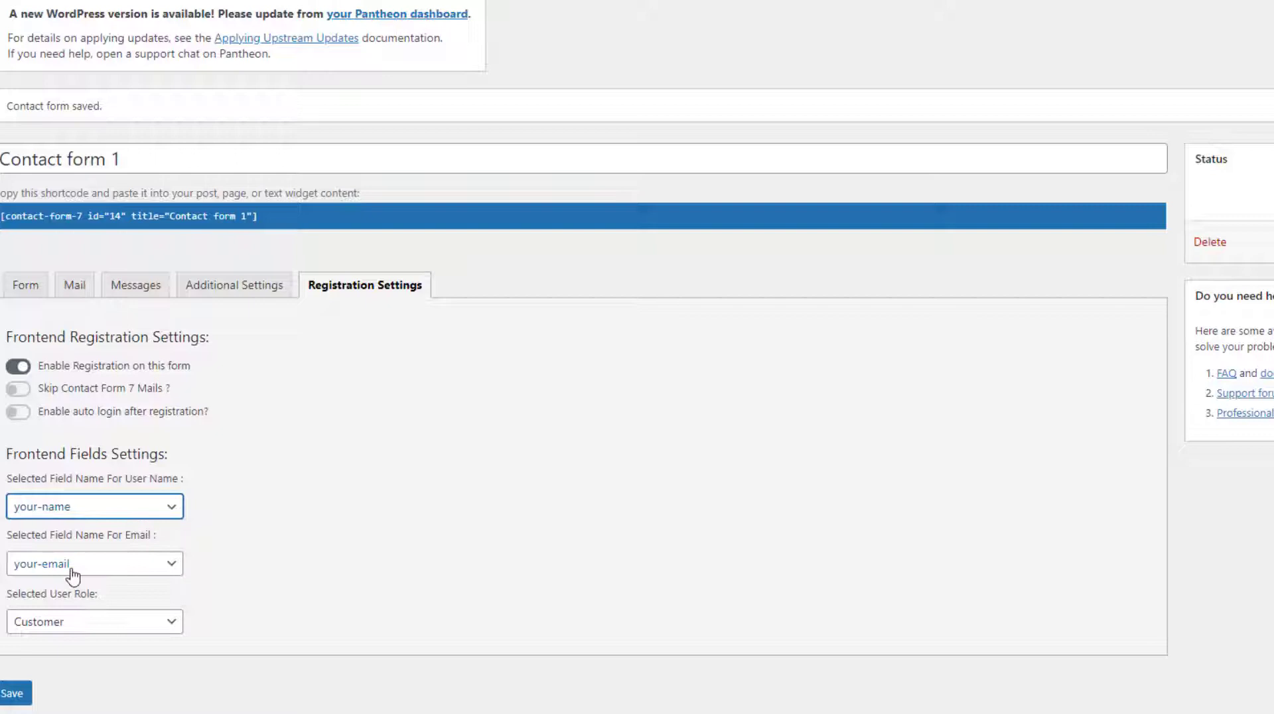
left_click(93, 562)
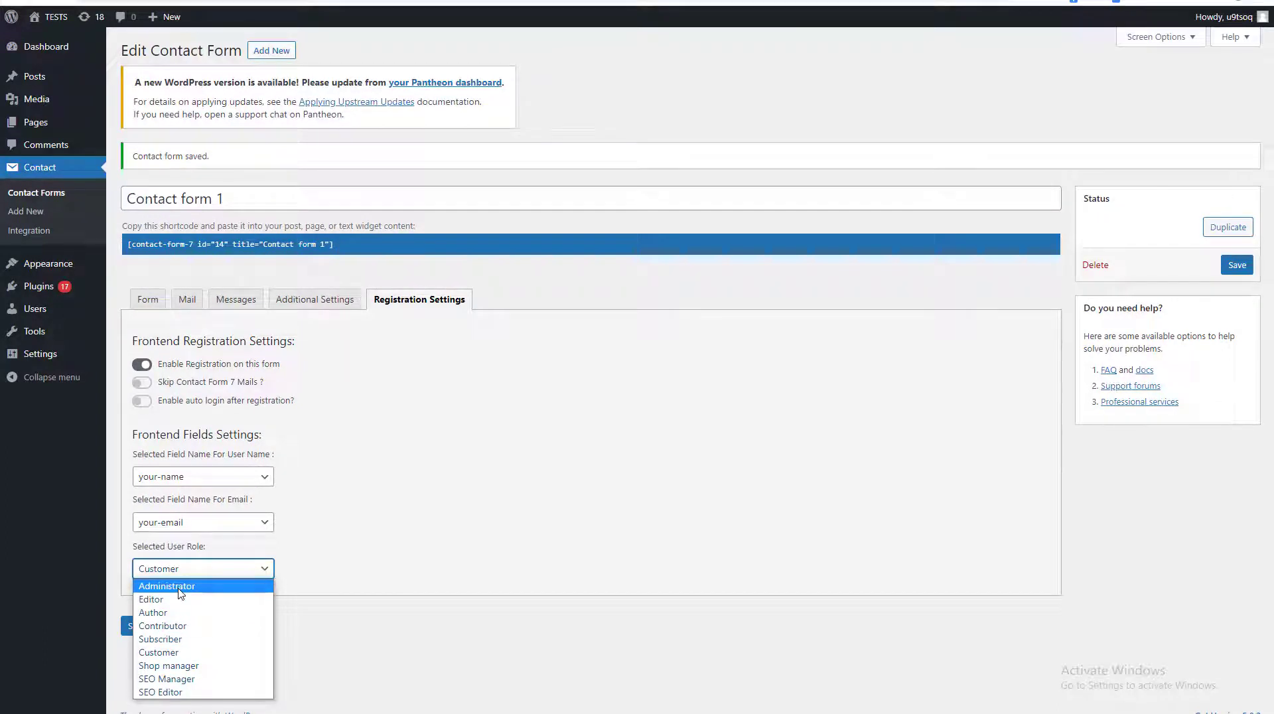
mouse_move(162, 625)
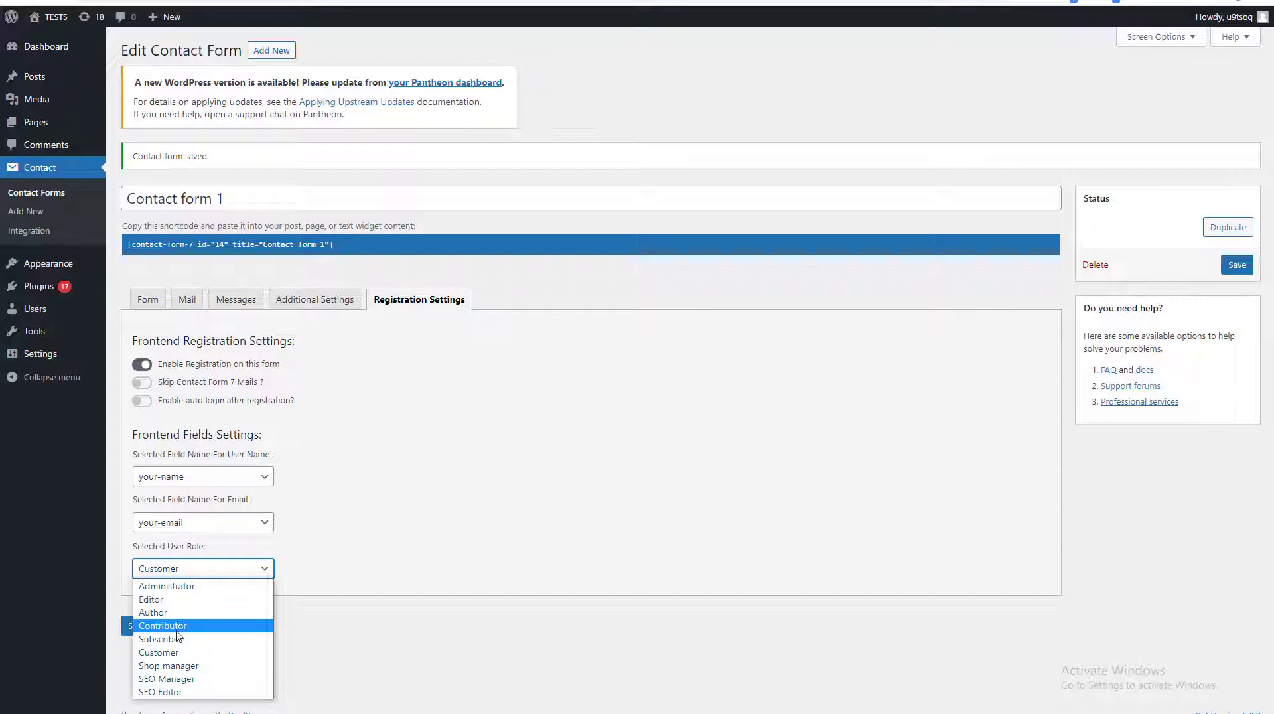
mouse_move(181, 651)
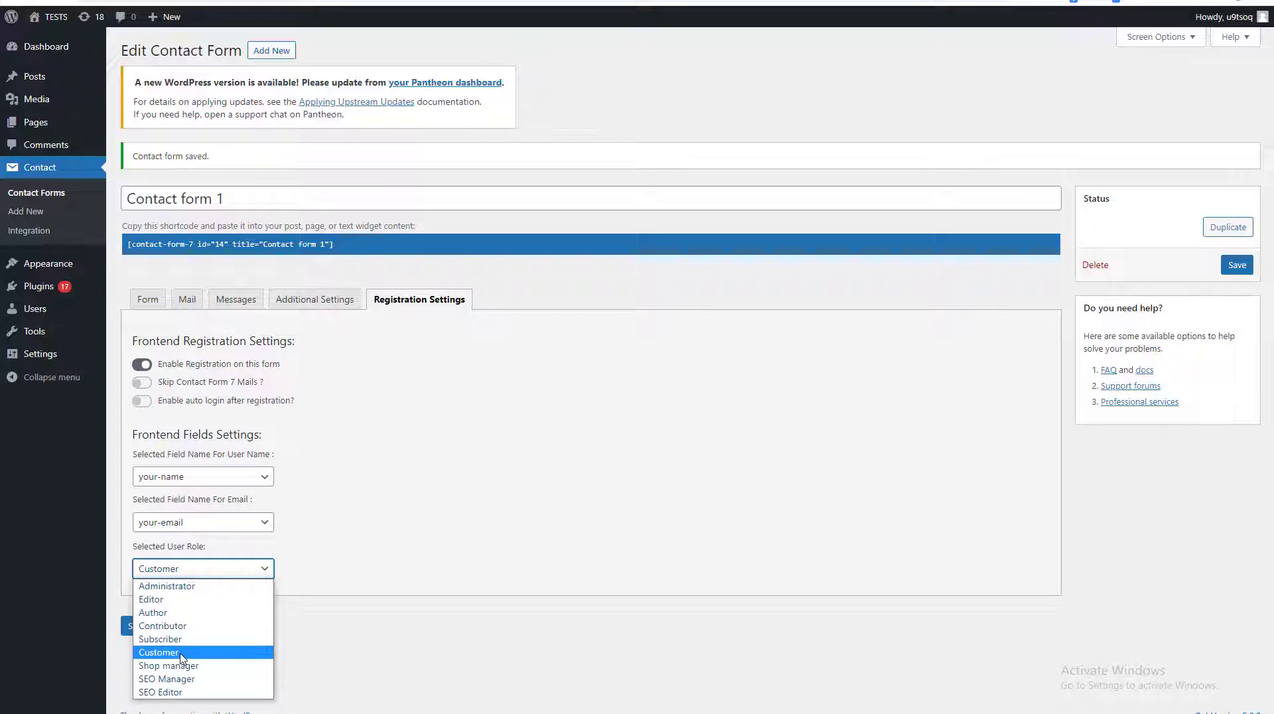
left_click(159, 652)
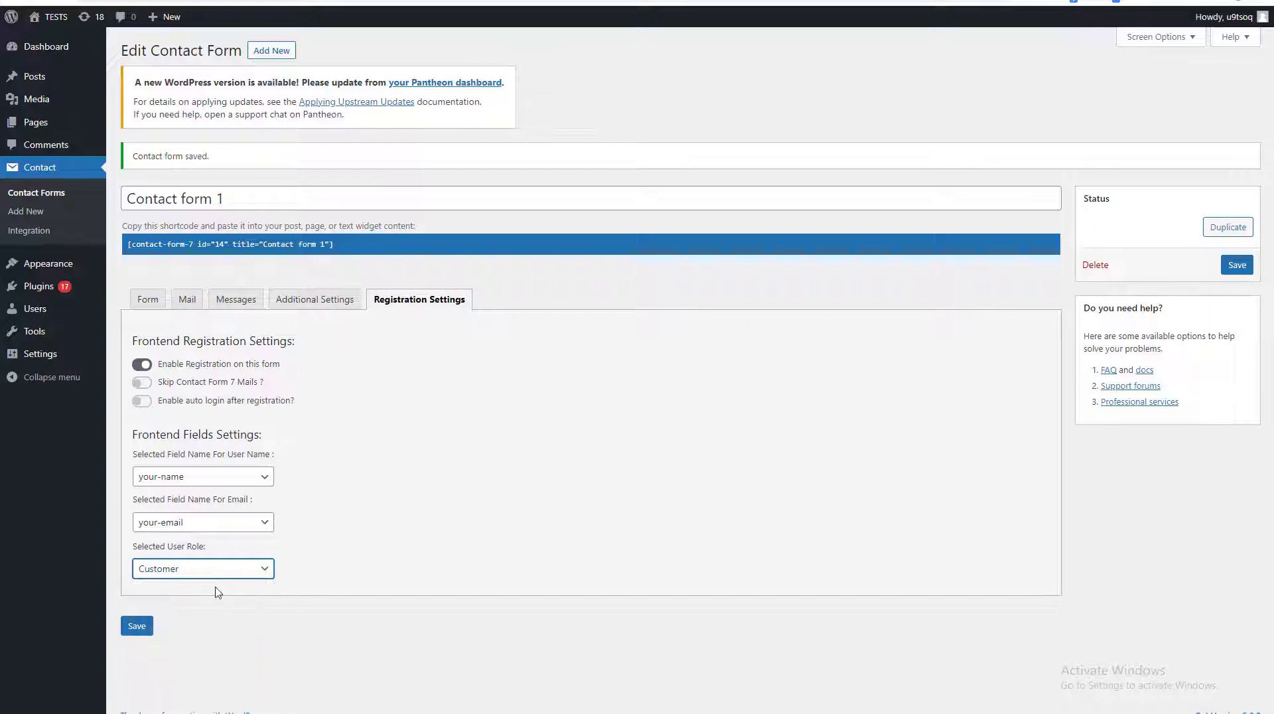
left_click(137, 625)
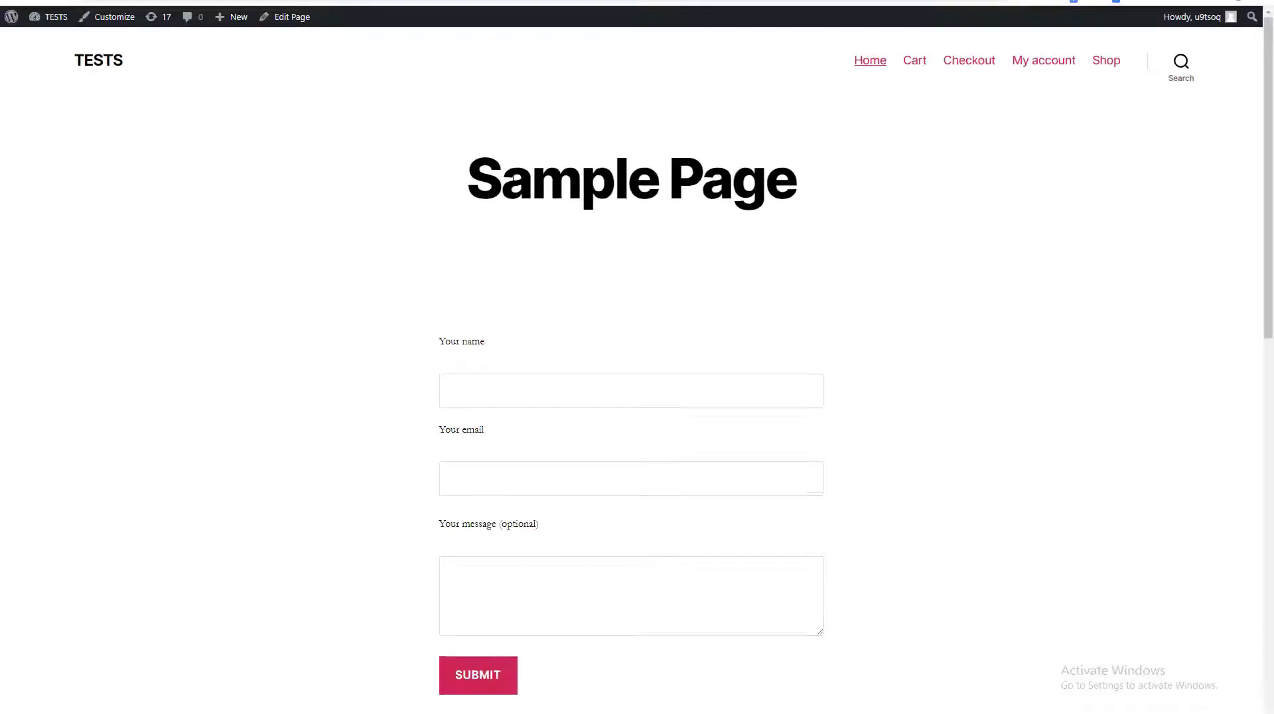
scroll("down", 3)
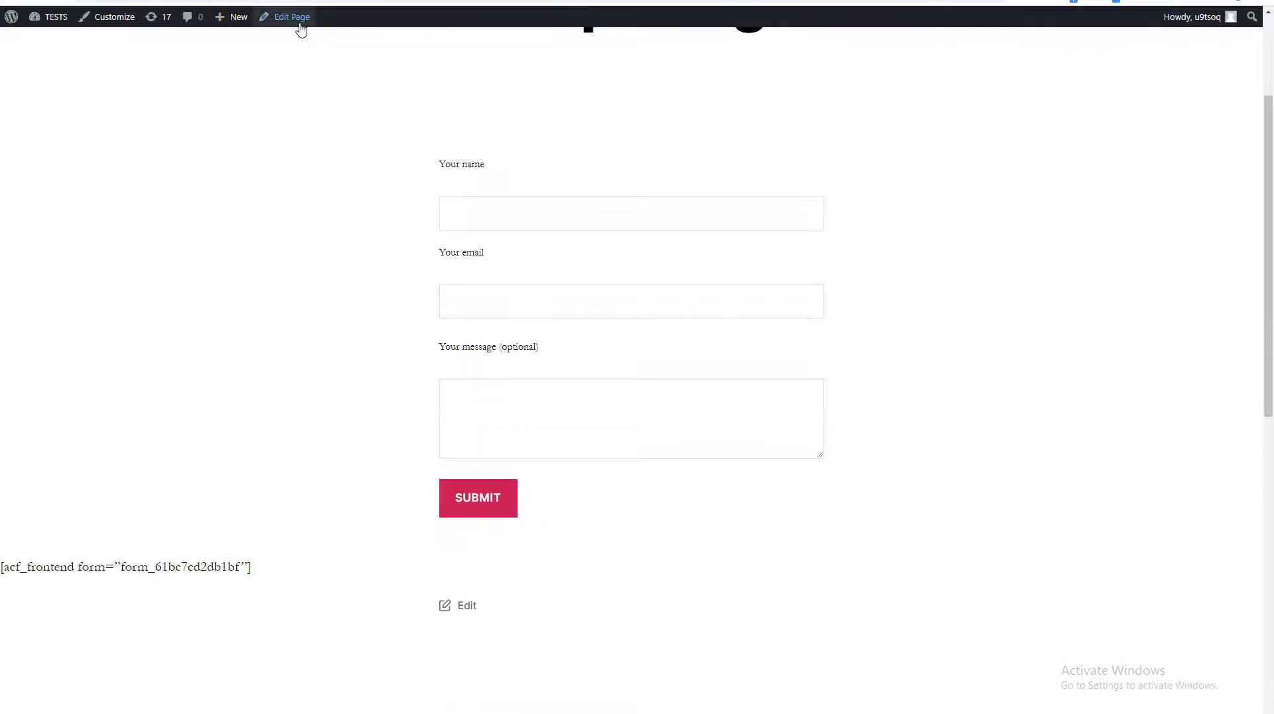
Step: Edit the Sample Page in text view without the acf_frontend shortcode, update it and view the page
left_click(290, 16)
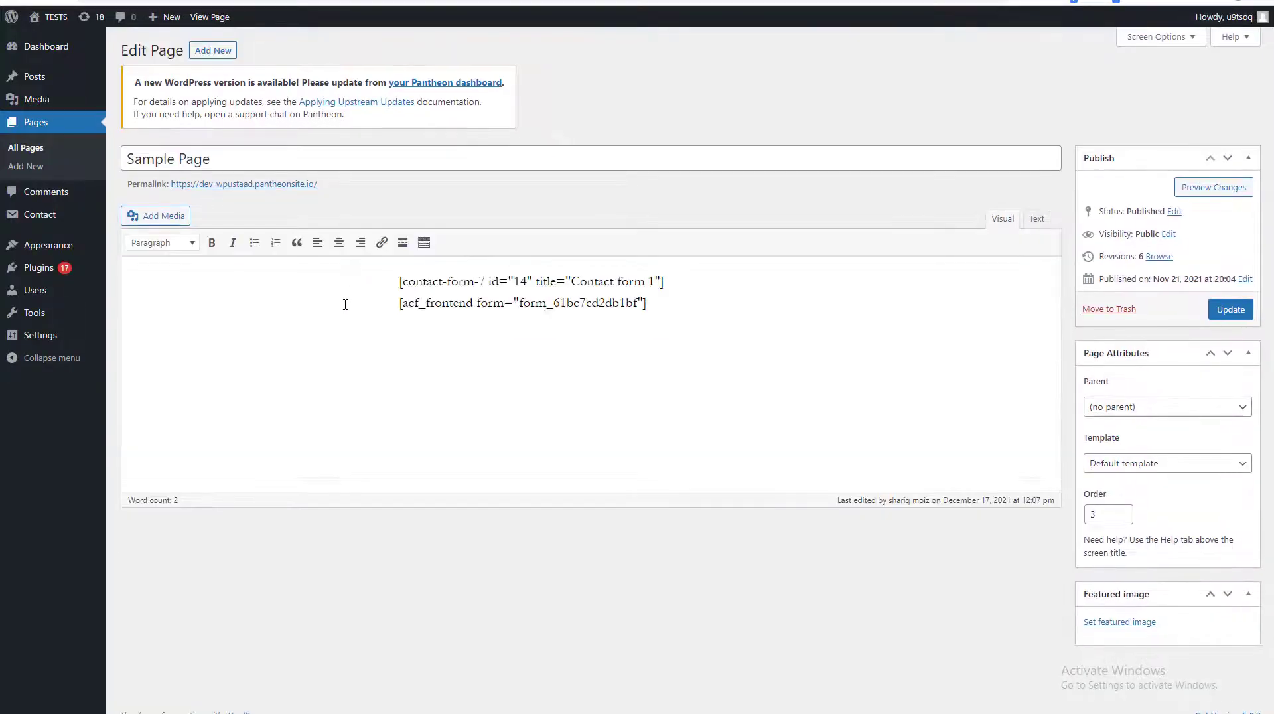
left_click(1048, 219)
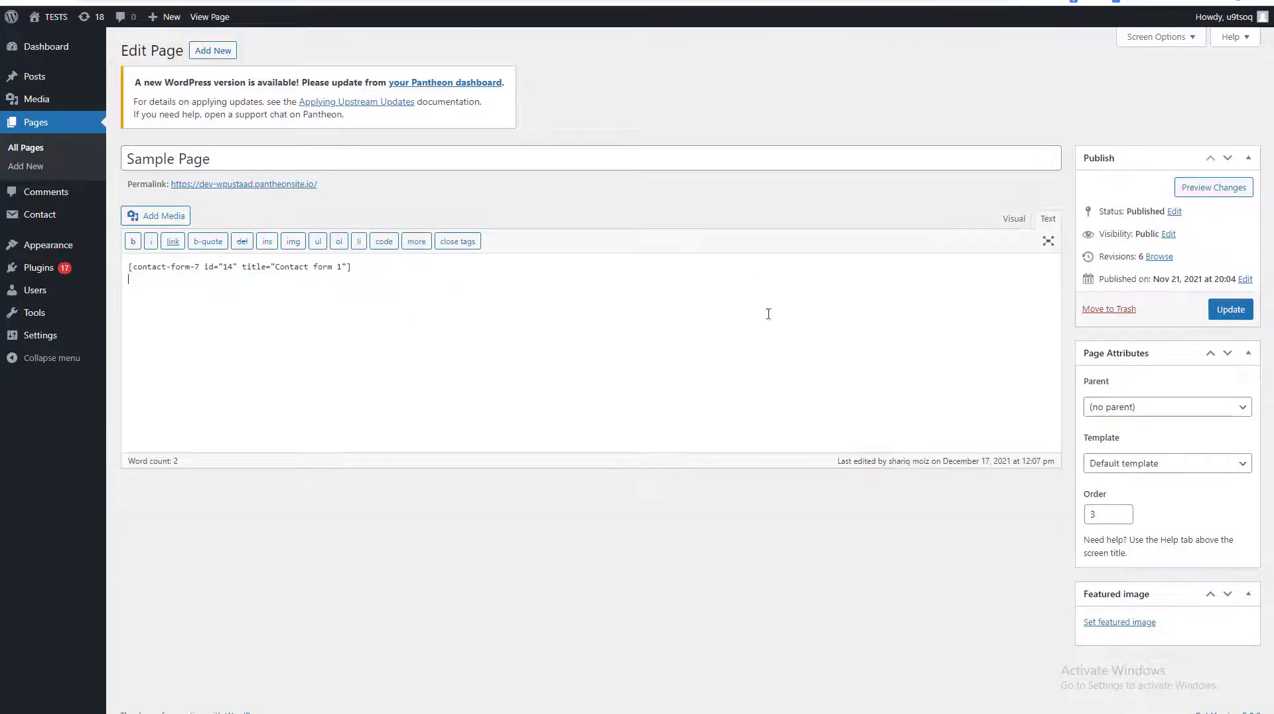
left_click(1229, 309)
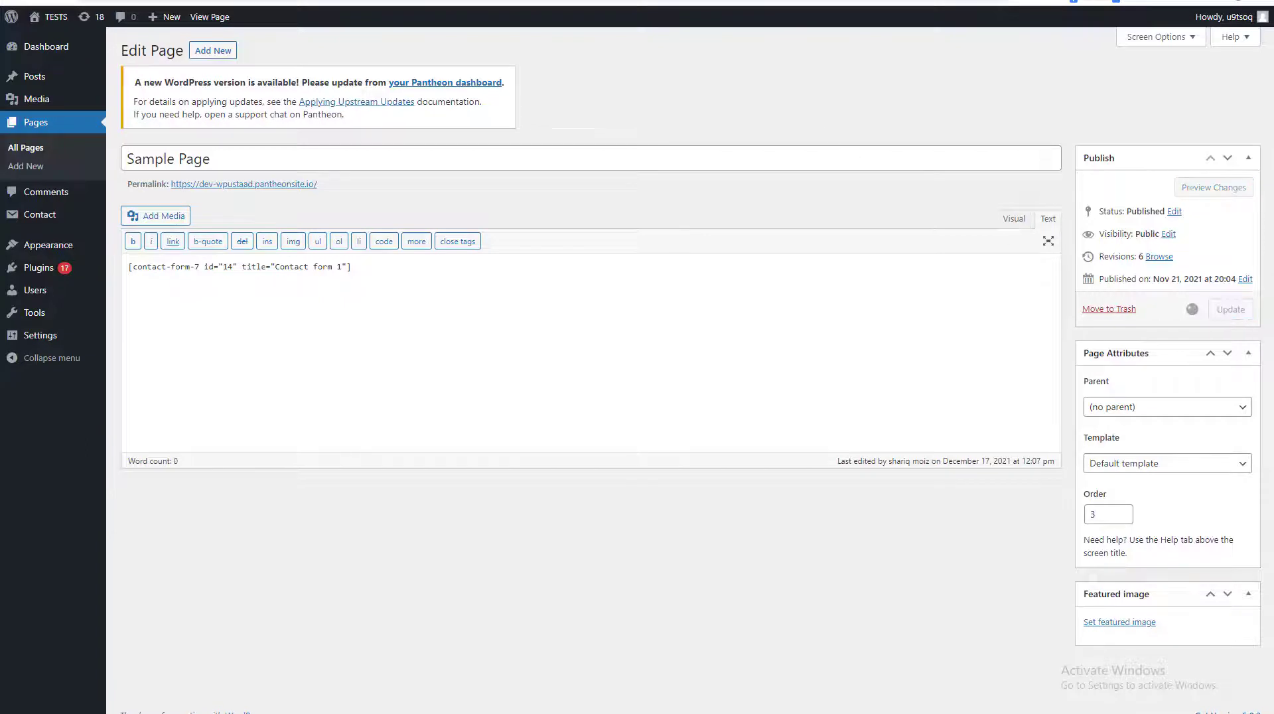
left_click(210, 16)
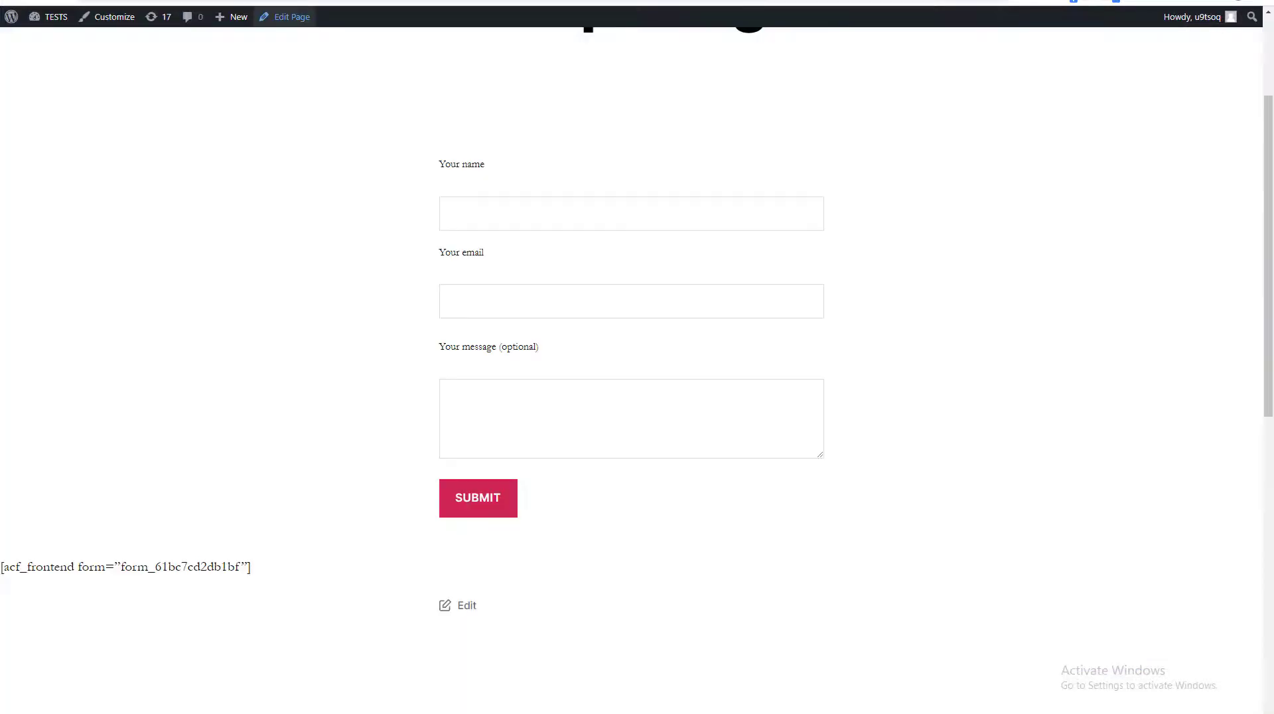
Step: Fill the form with name Shariq, an email address and the message hellow world
scroll("down", 3)
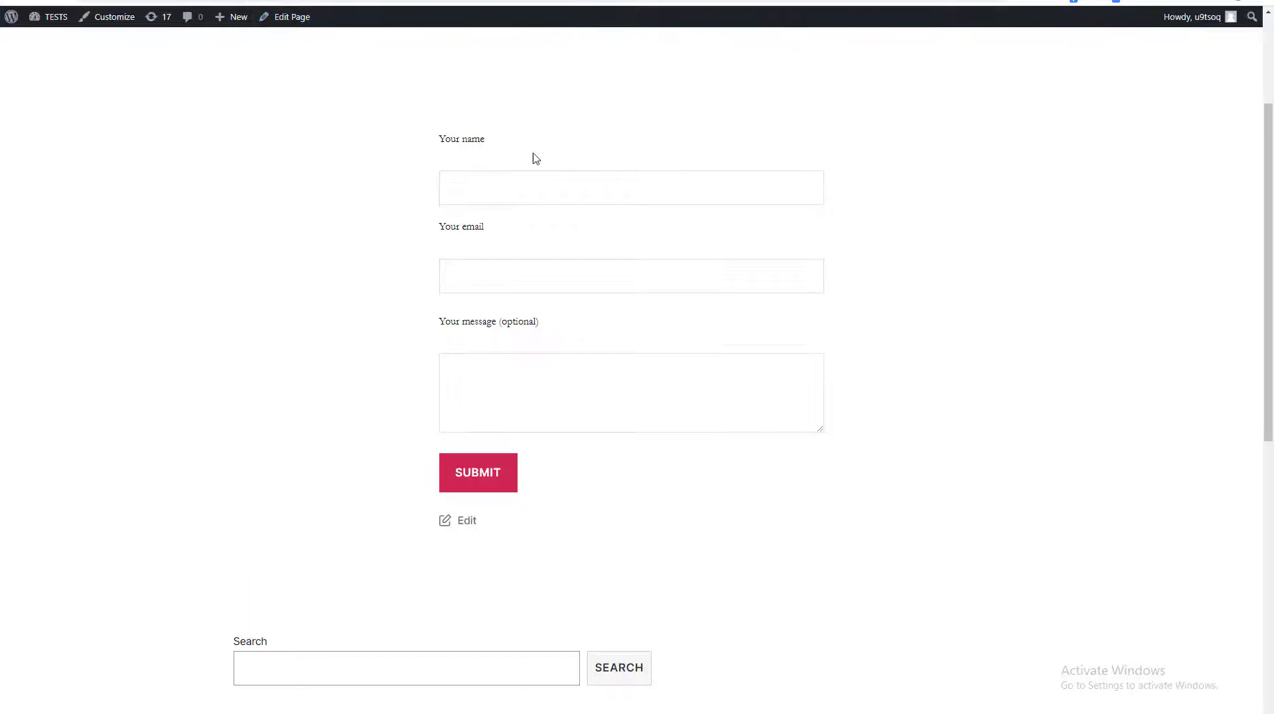
left_click(631, 188)
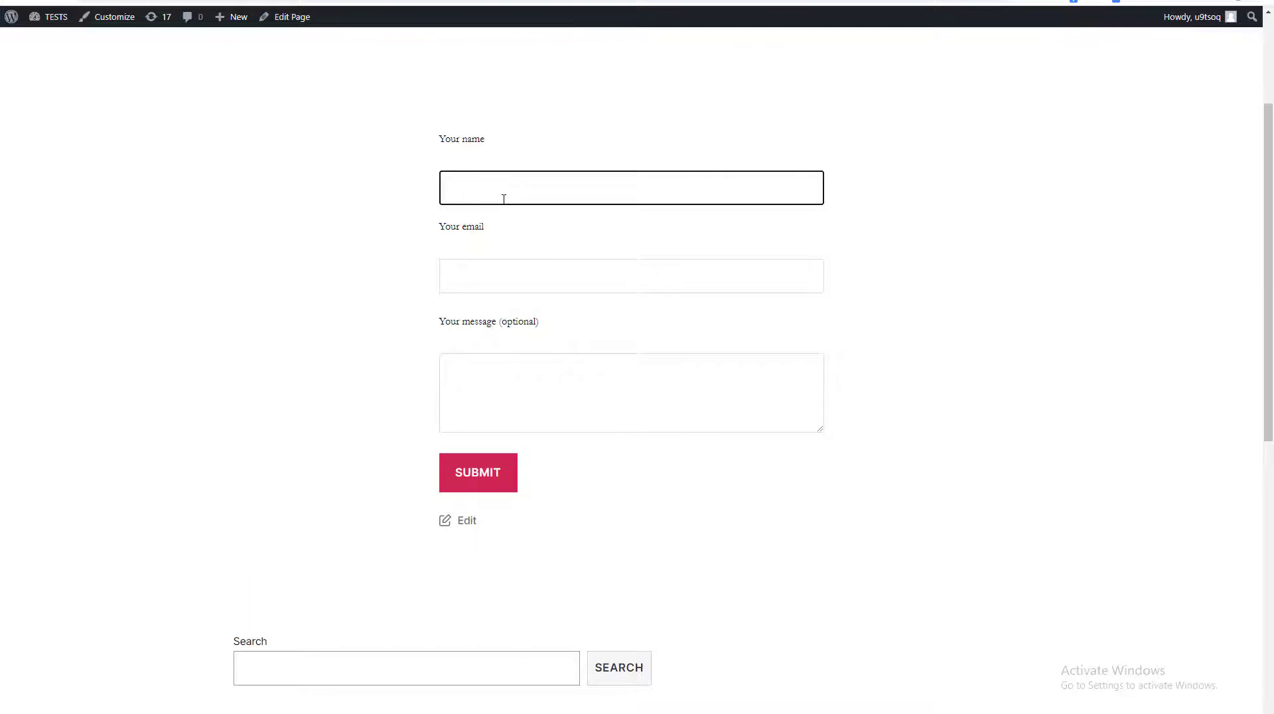
type("Shariq")
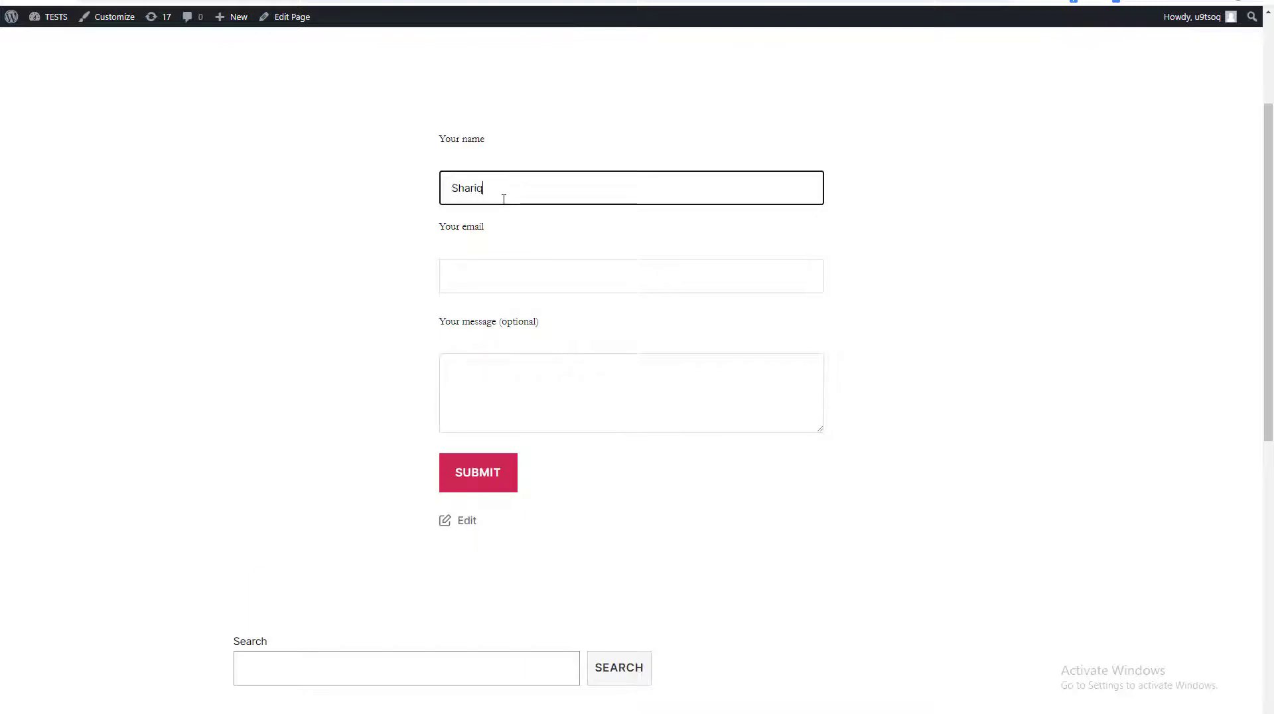
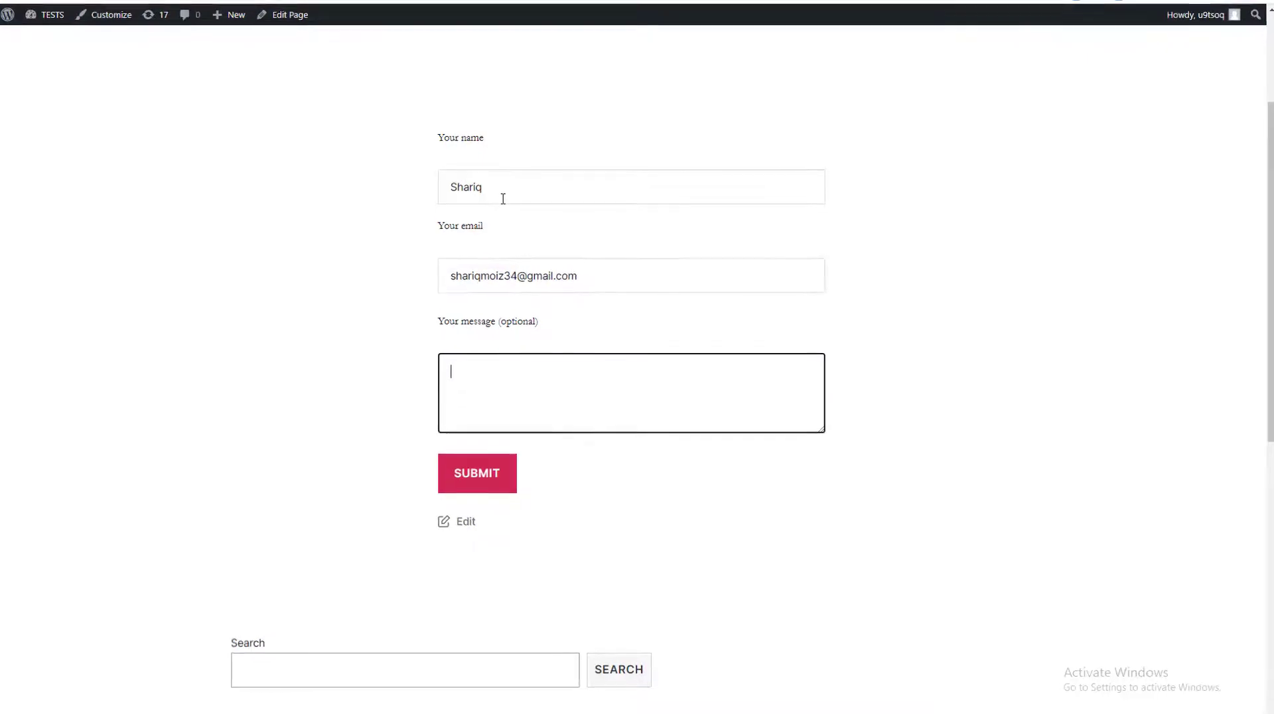
type("hellow w")
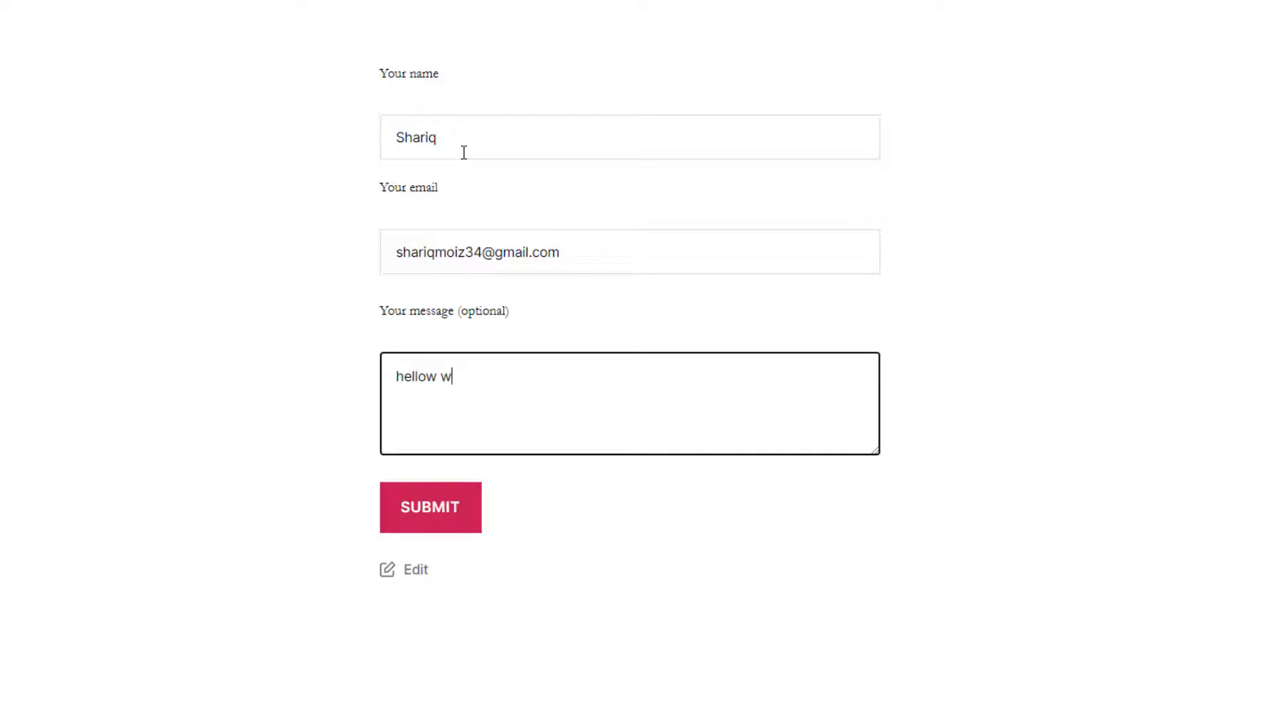
type("orld")
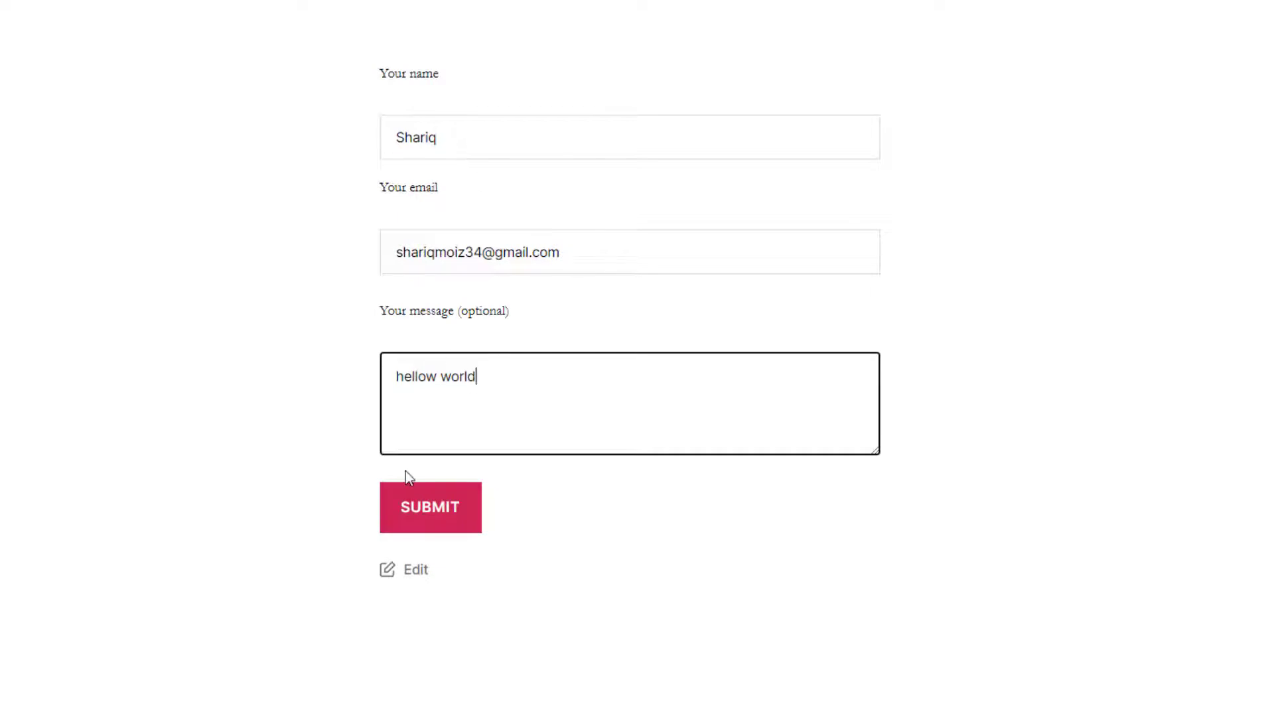
Step: Submit the form until the sent confirmation appears
left_click(430, 507)
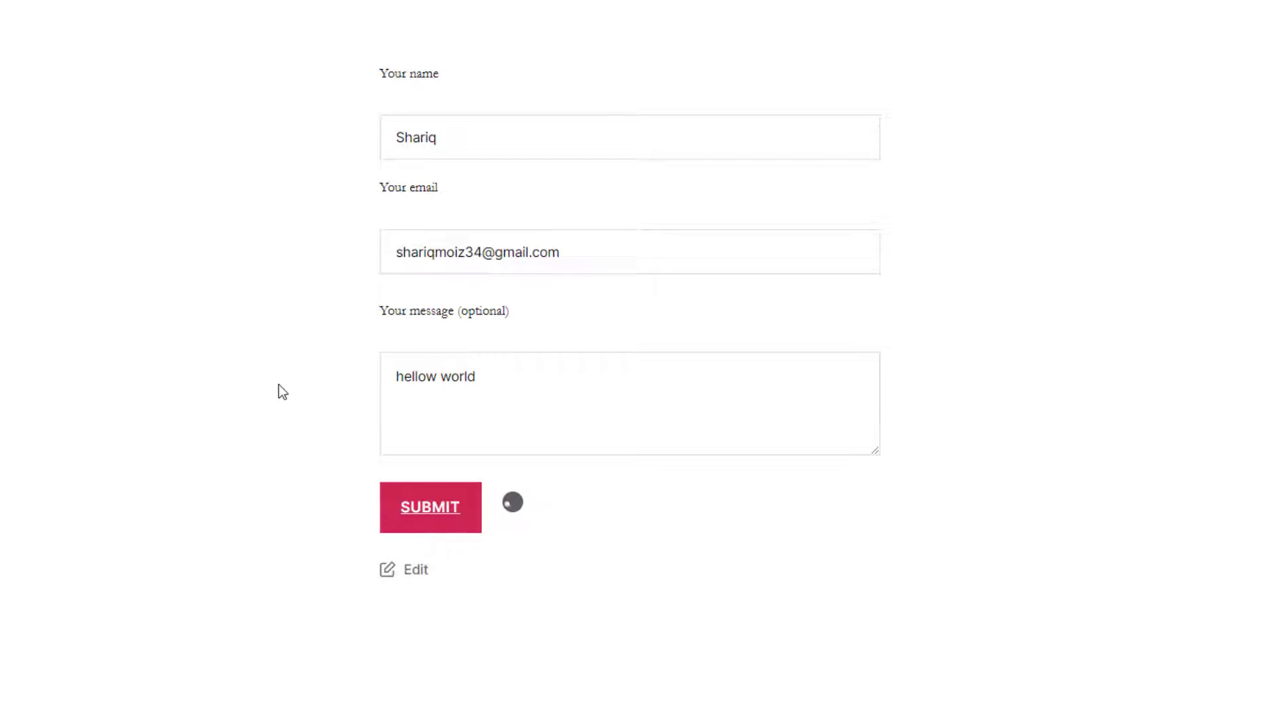
left_click(430, 507)
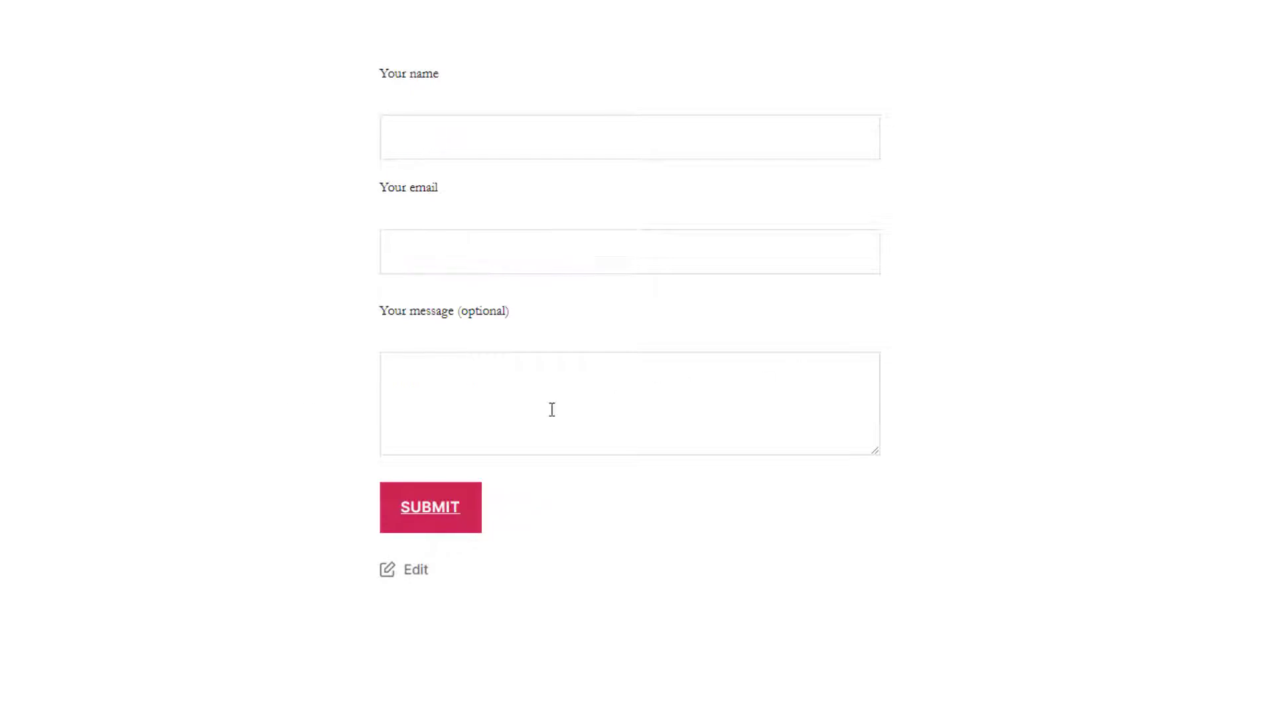
left_click(429, 506)
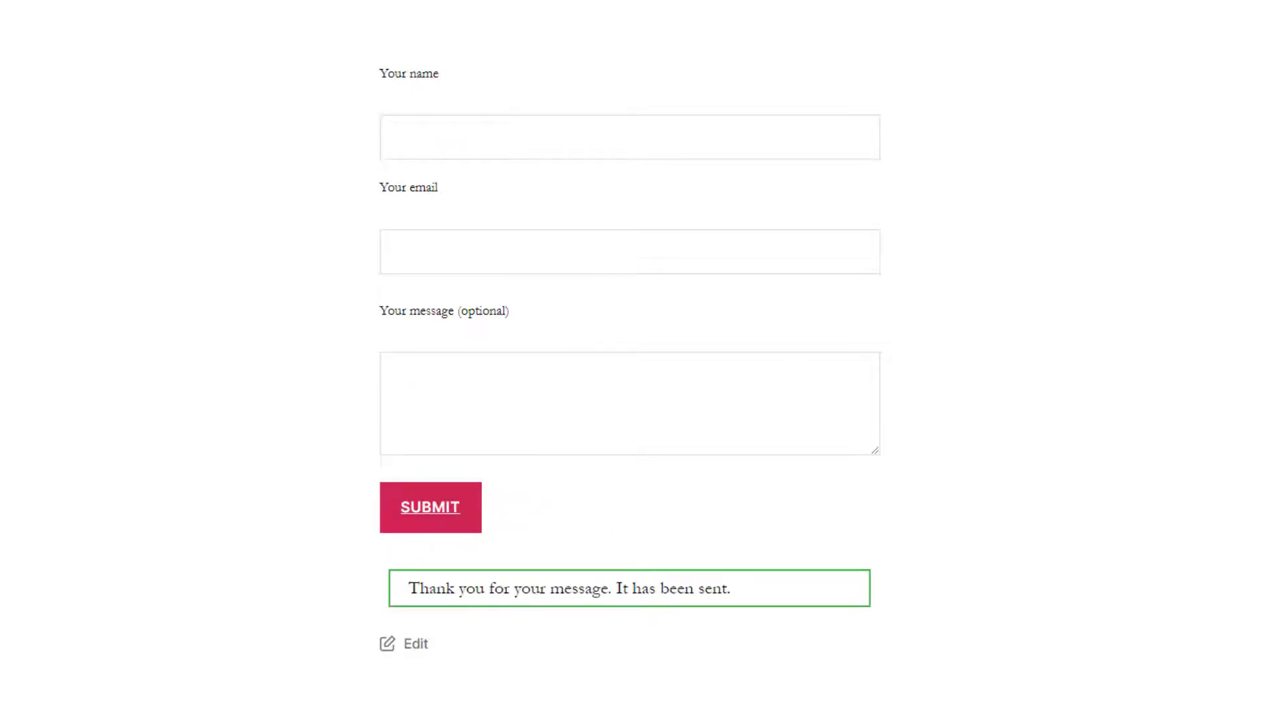
mouse_move(761, 558)
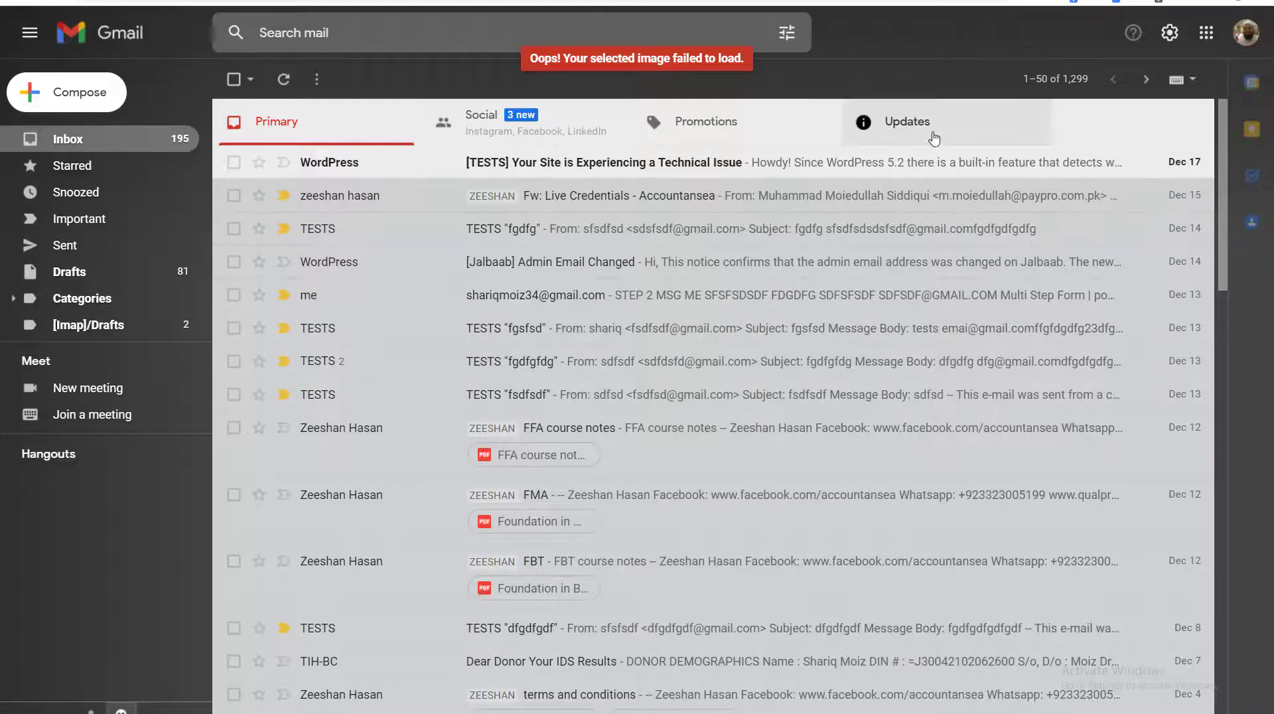
Step: Find the TESTS '[your-subject]' email in Gmail's Spam folder and select its subject placeholder
left_click(906, 121)
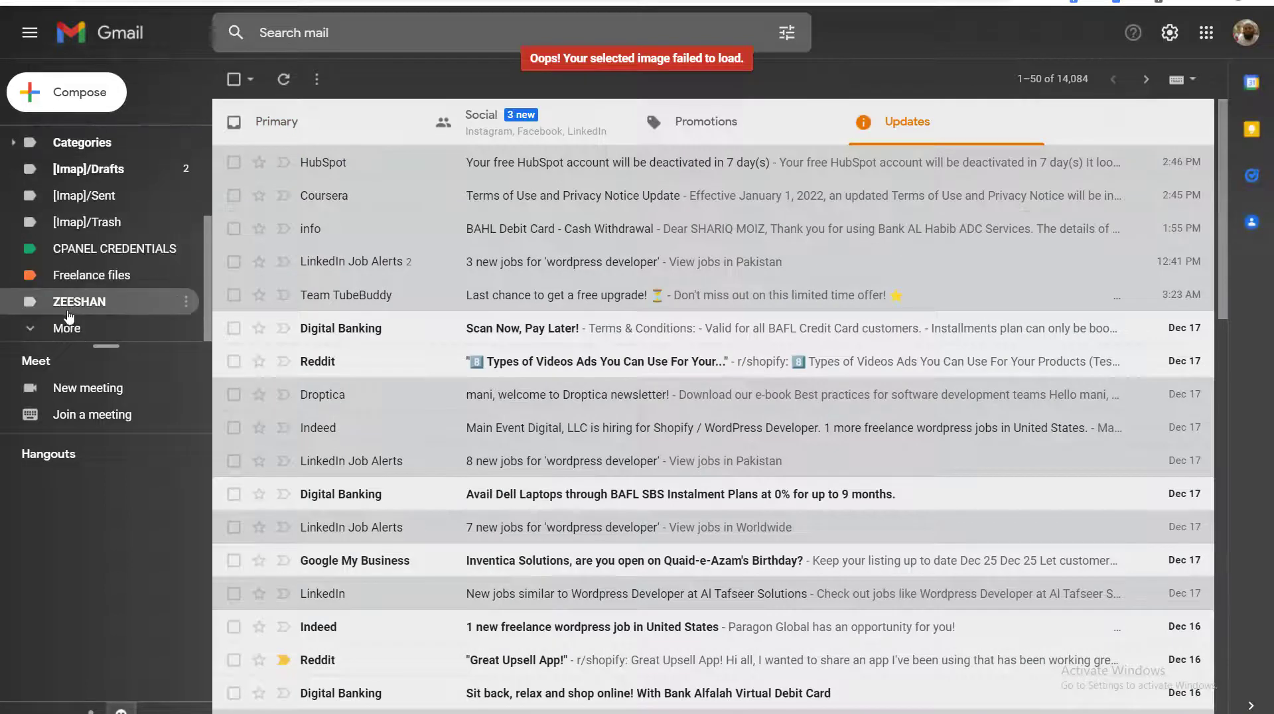
left_click(66, 328)
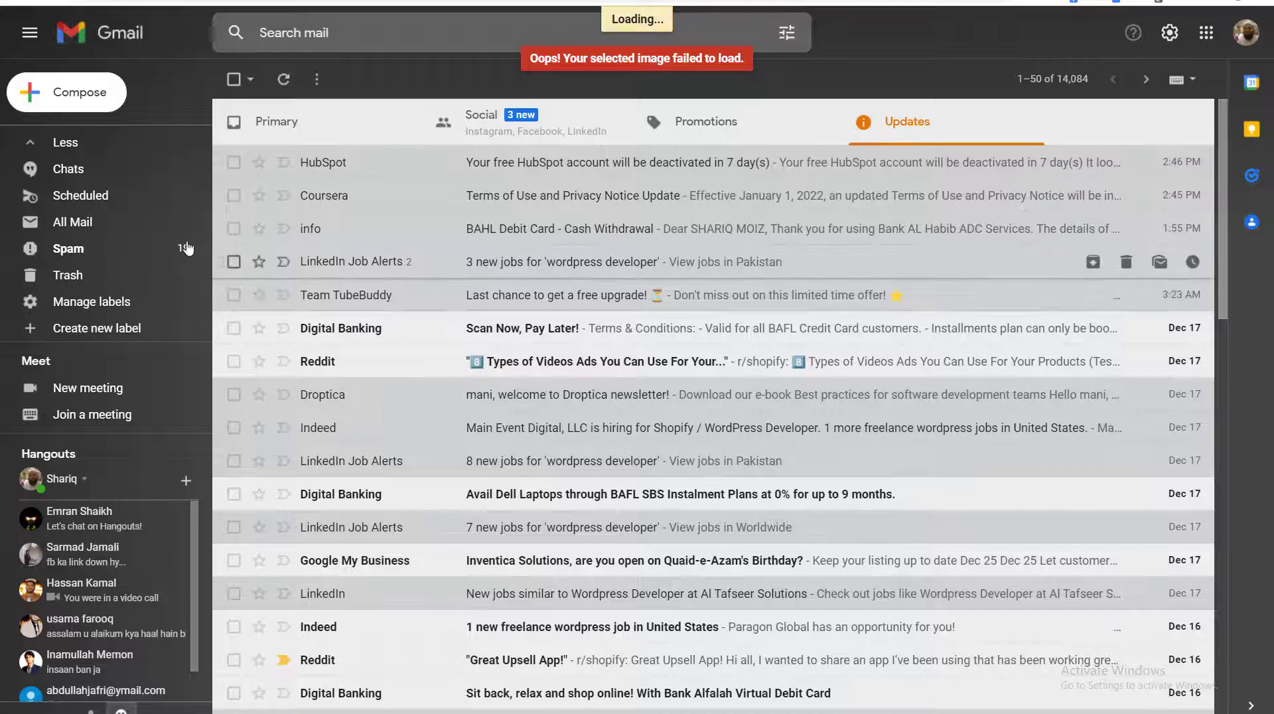
left_click(68, 248)
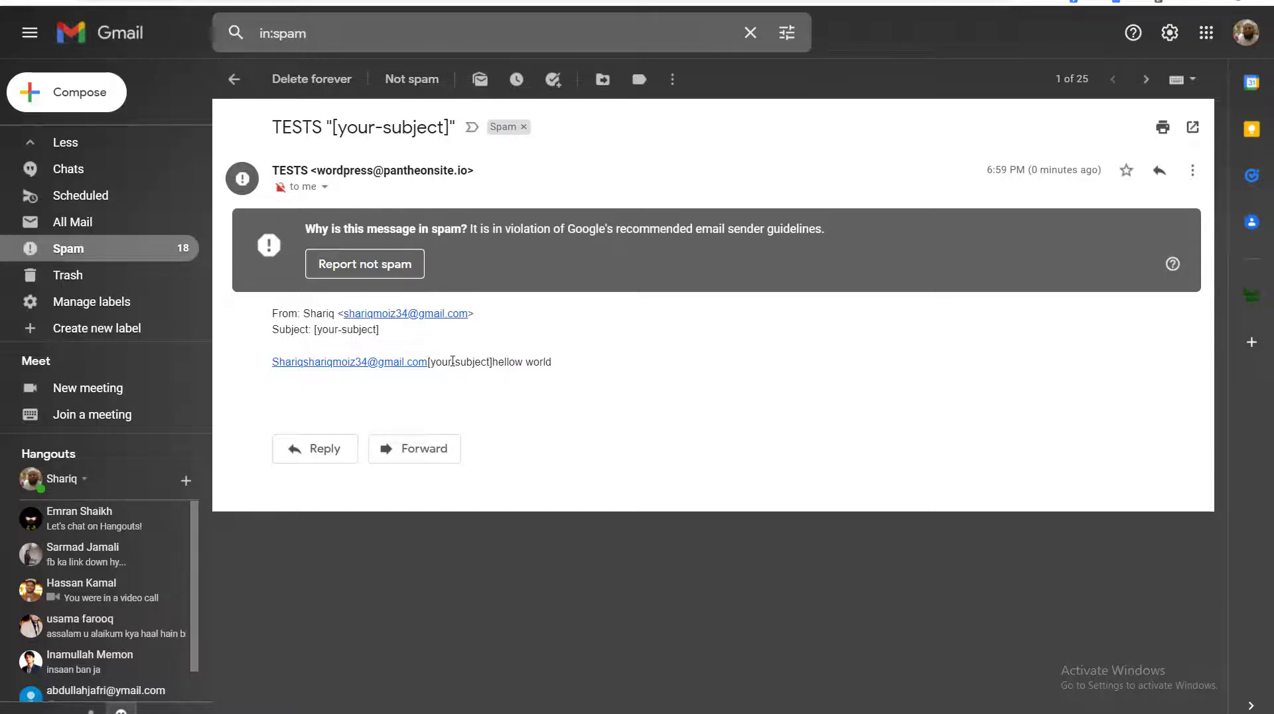
double_click(459, 361)
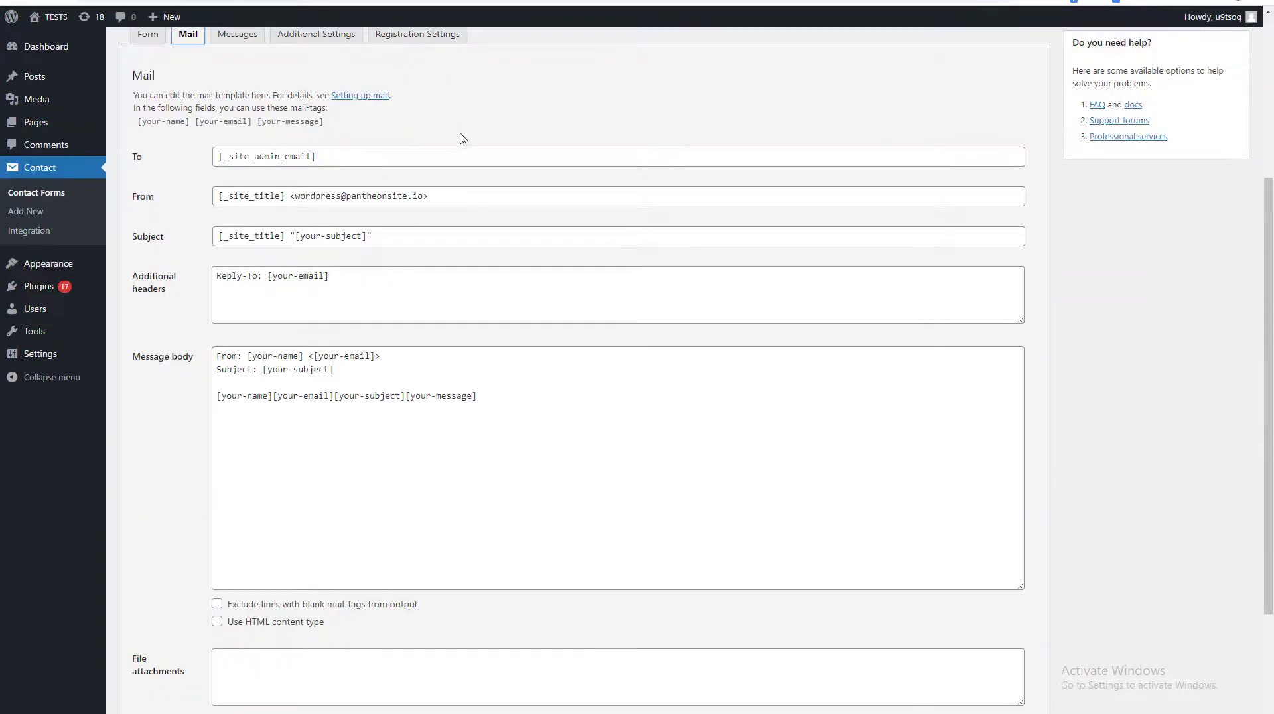
mouse_move(35, 309)
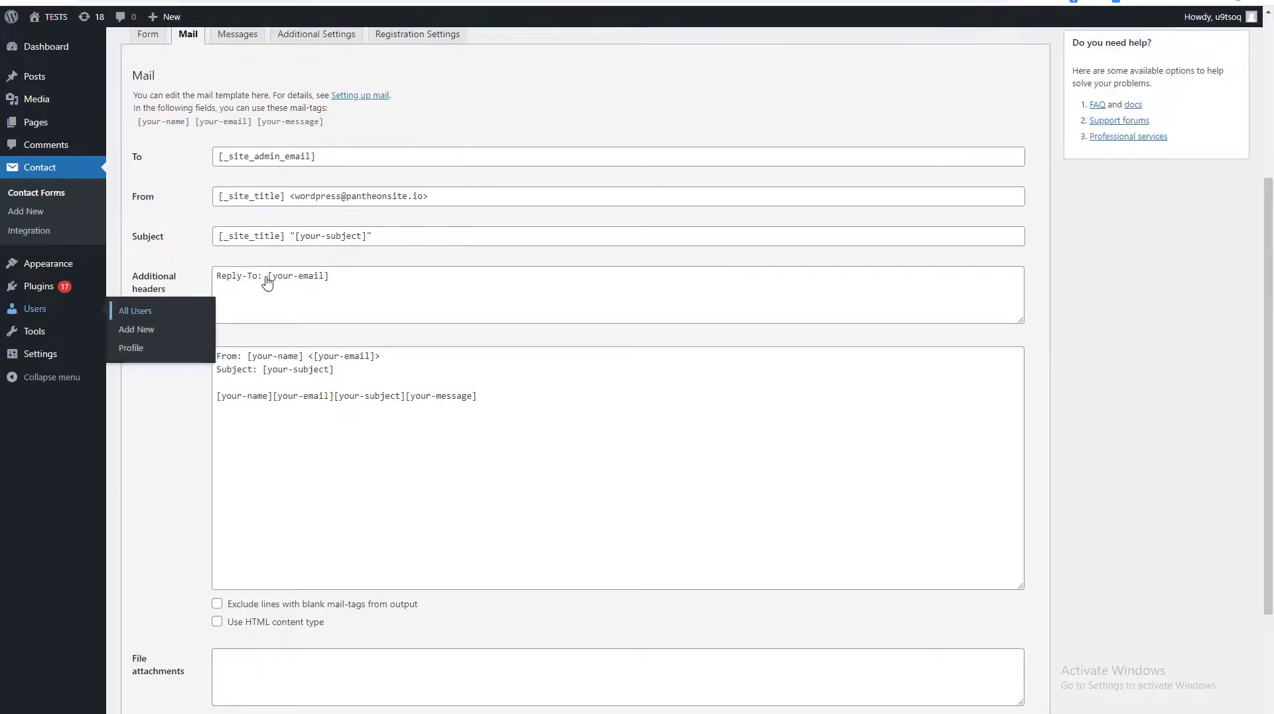
Step: Show All Users, listing the new Customer accounts sfdfsd and shariq
left_click(136, 310)
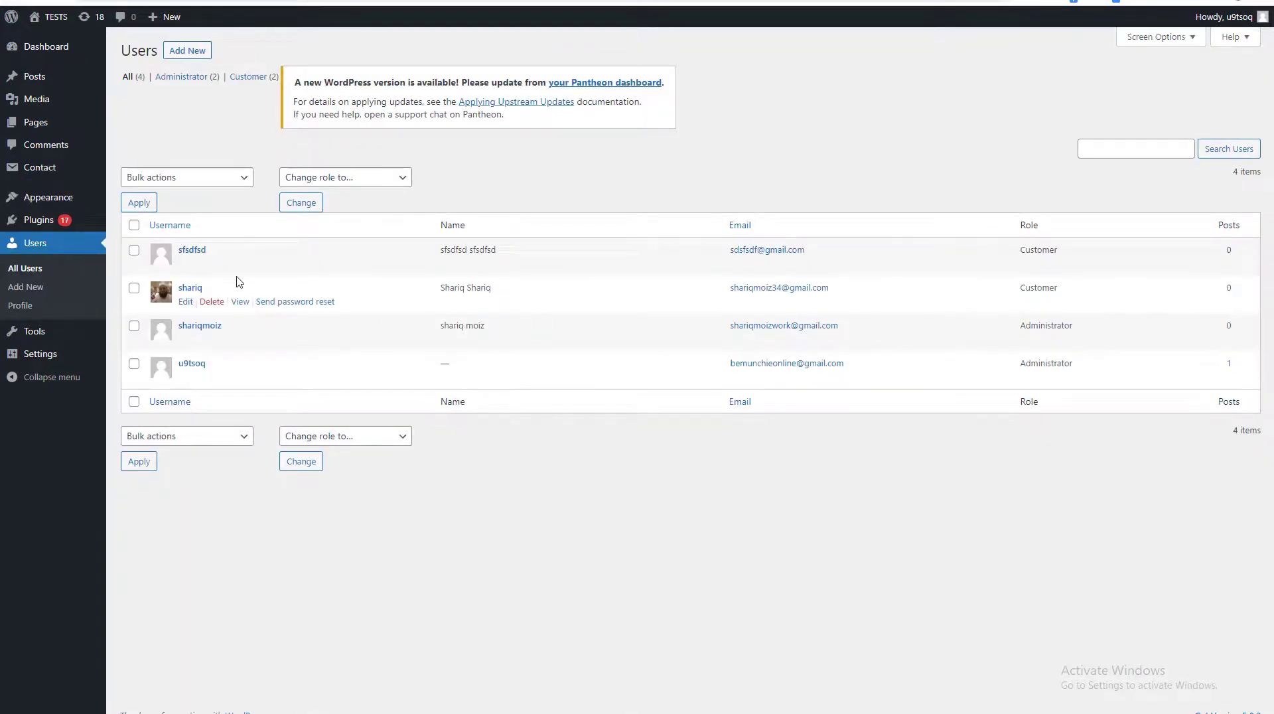
mouse_move(501, 291)
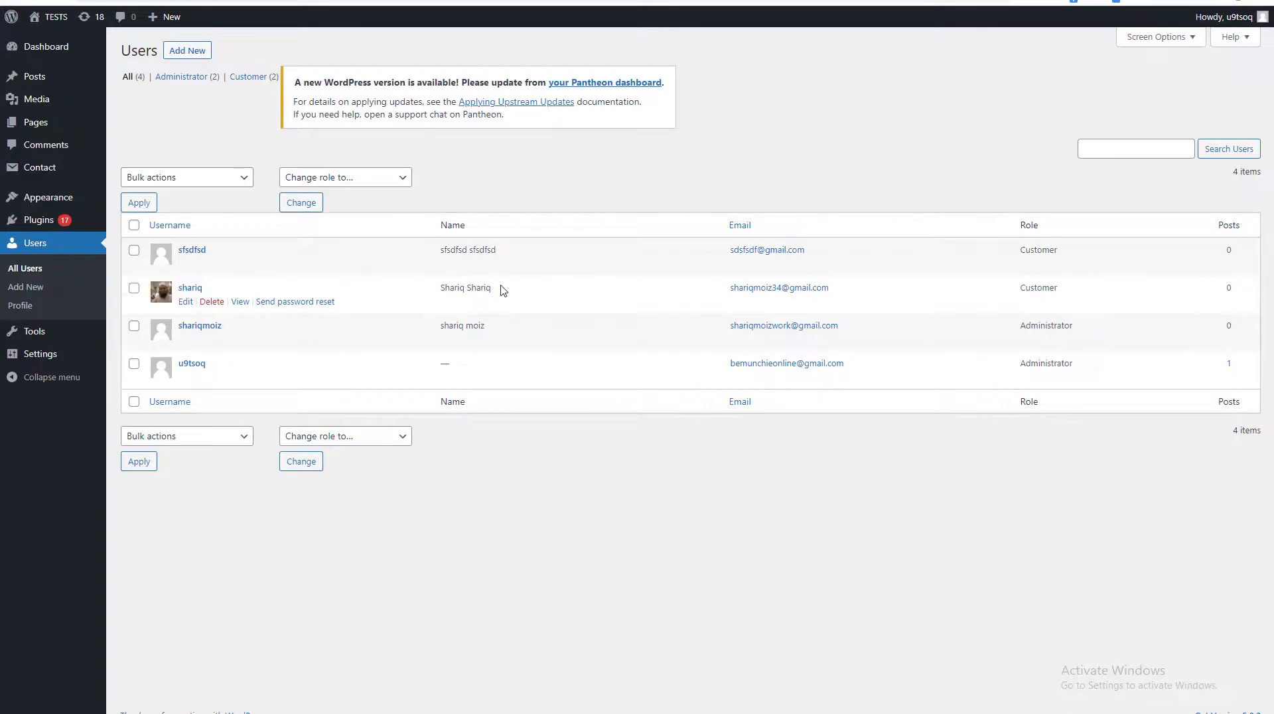
double_click(465, 288)
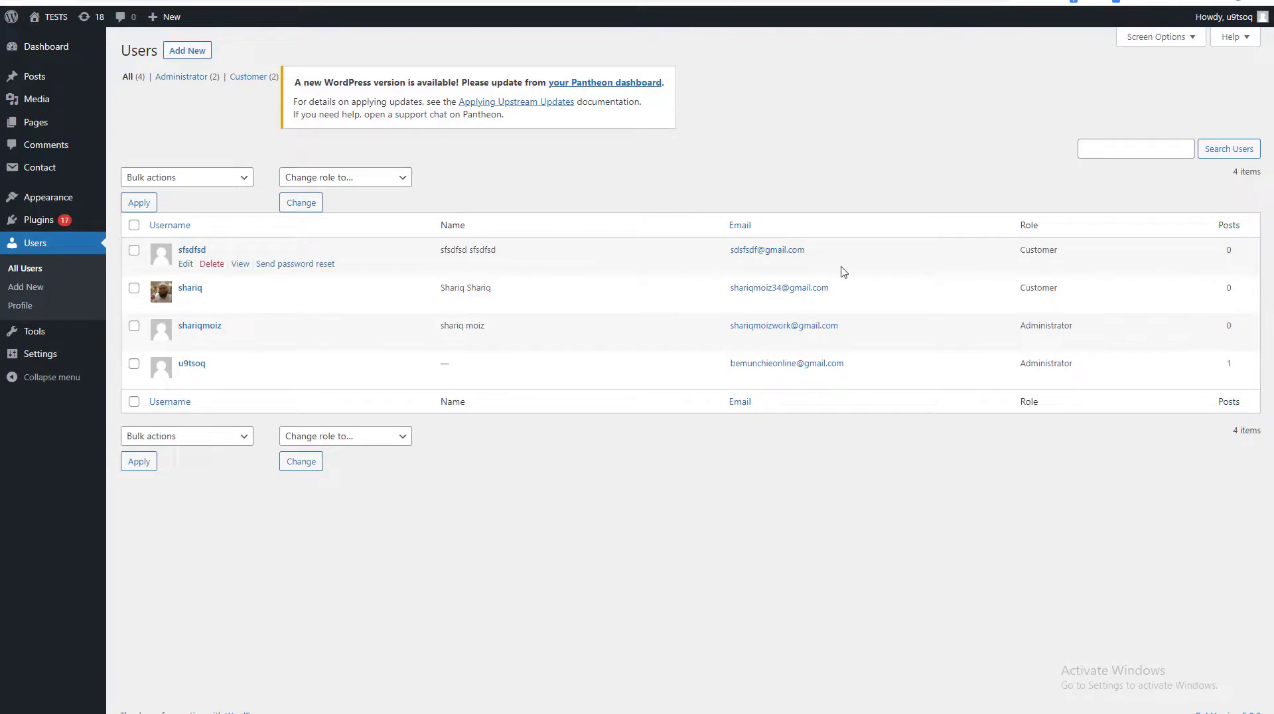
mouse_move(870, 176)
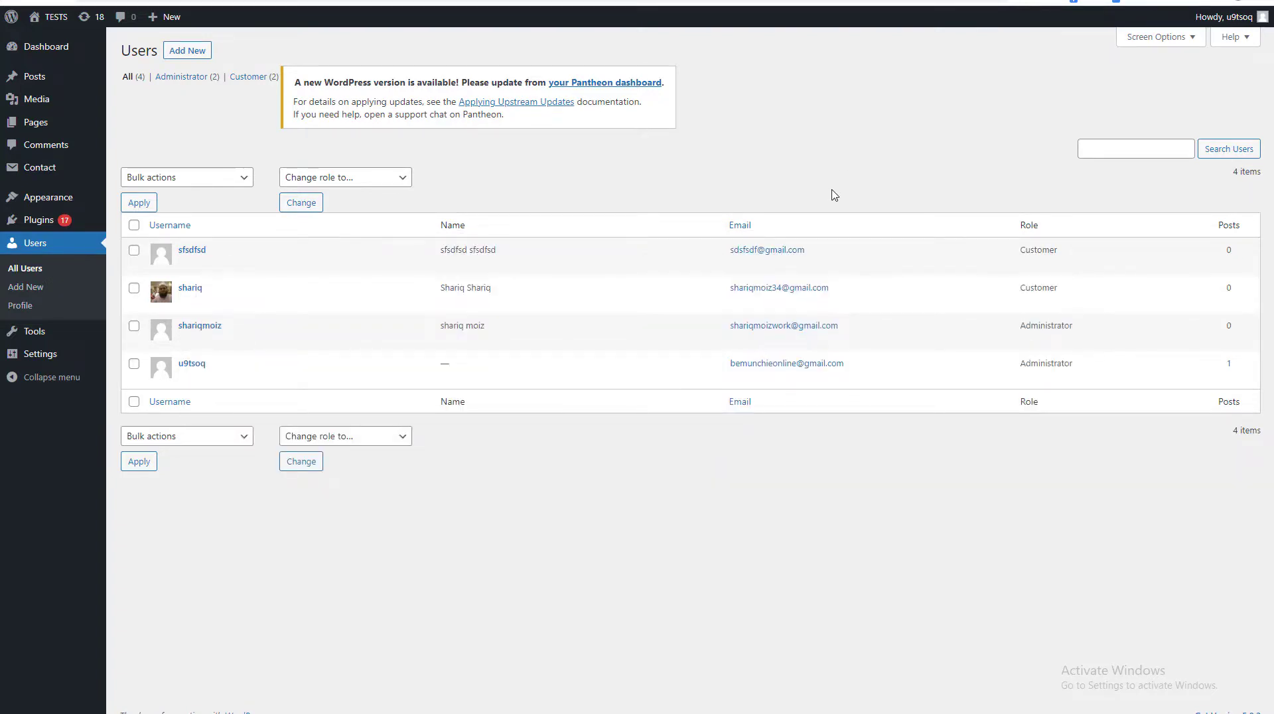
mouse_move(892, 709)
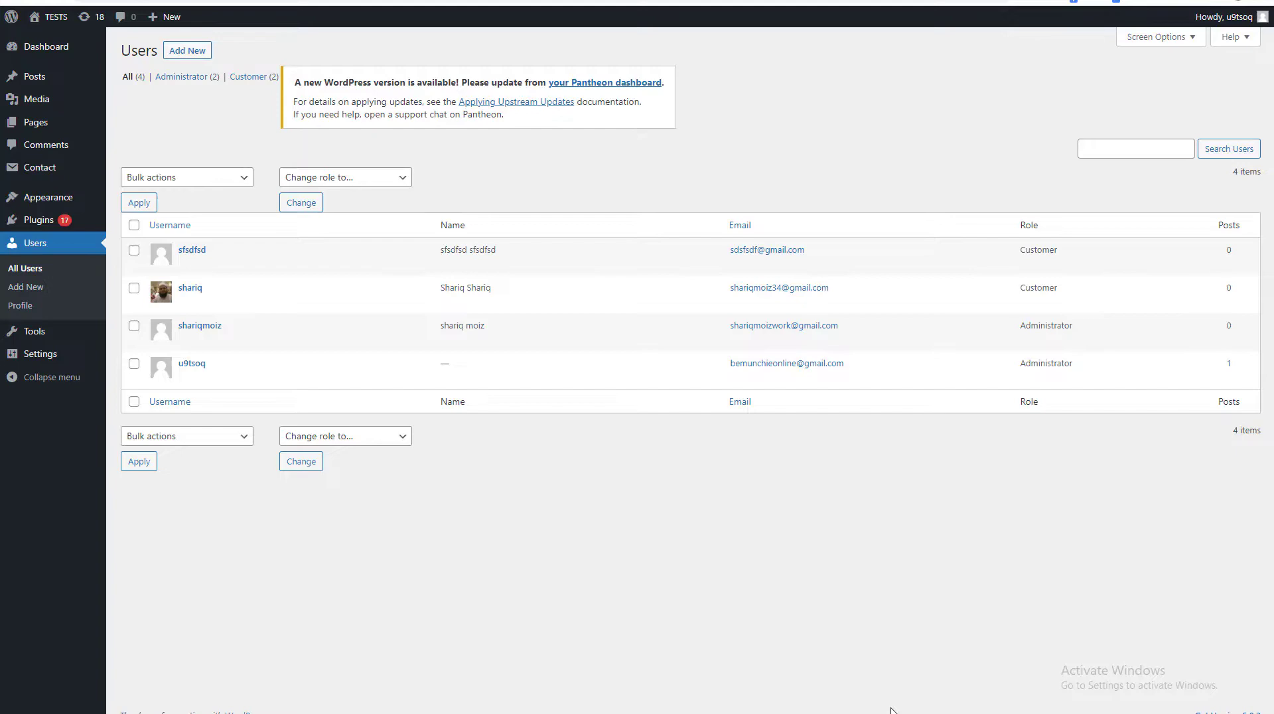